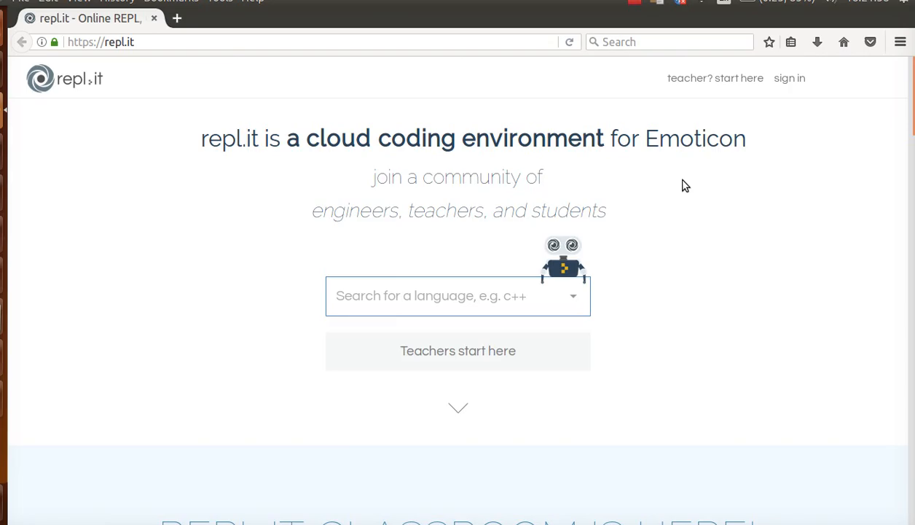
- Pick Python 3 from the repl.it language dropdown to create a new repl
{"action": "left_click", "coordinate": [458, 295]}
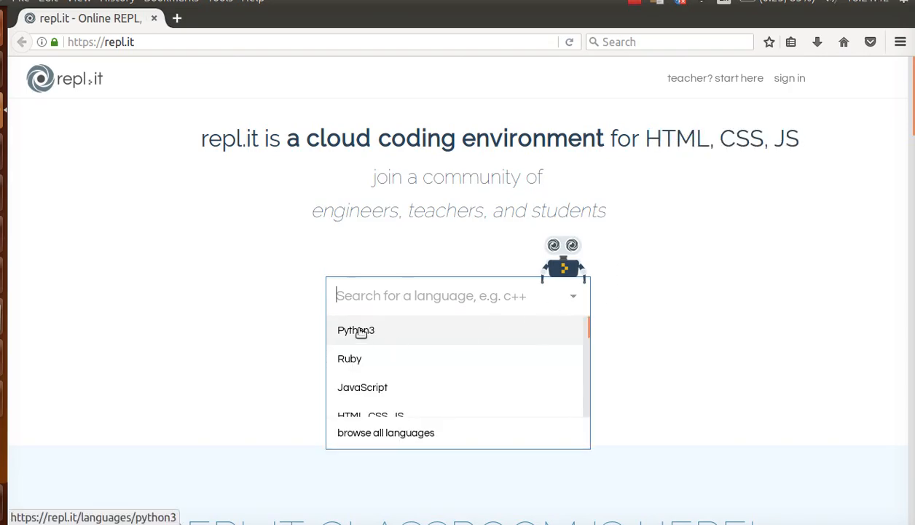
{"action": "left_click", "coordinate": [355, 330]}
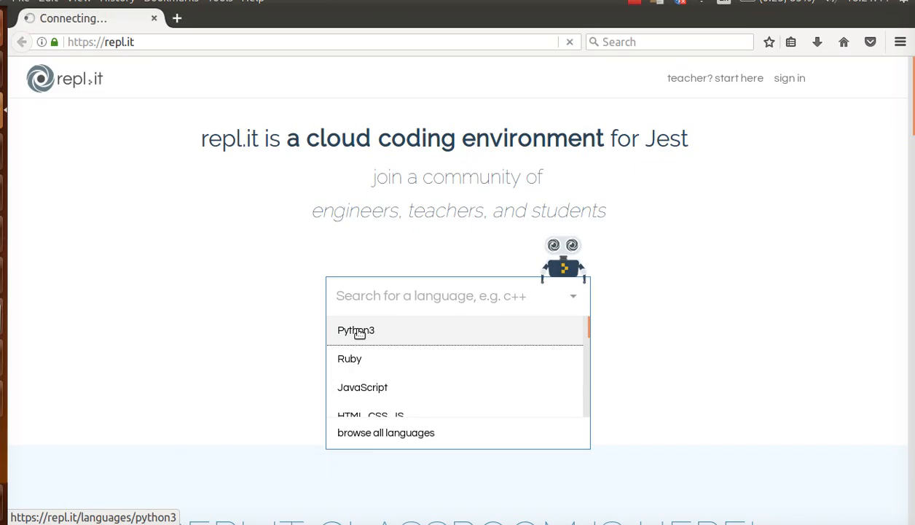
{"action": "left_click", "coordinate": [355, 330]}
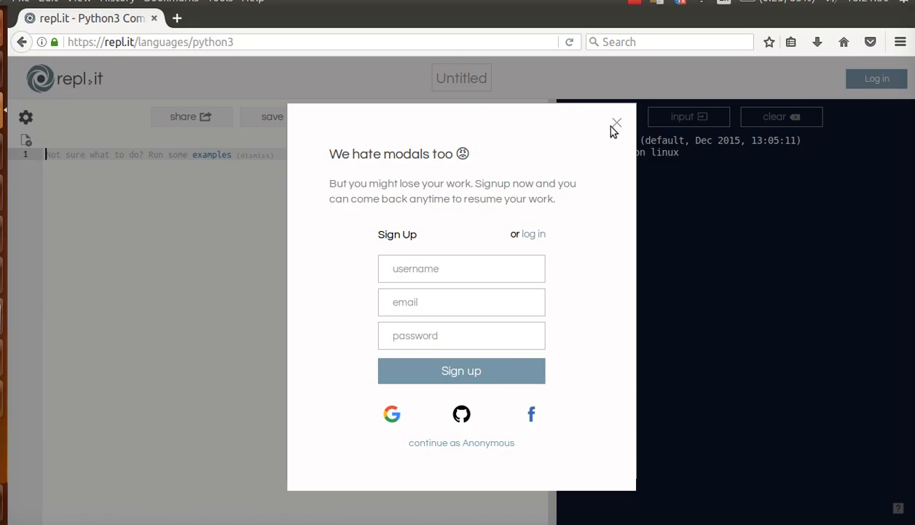
{"action": "mouse_move", "coordinate": [616, 124]}
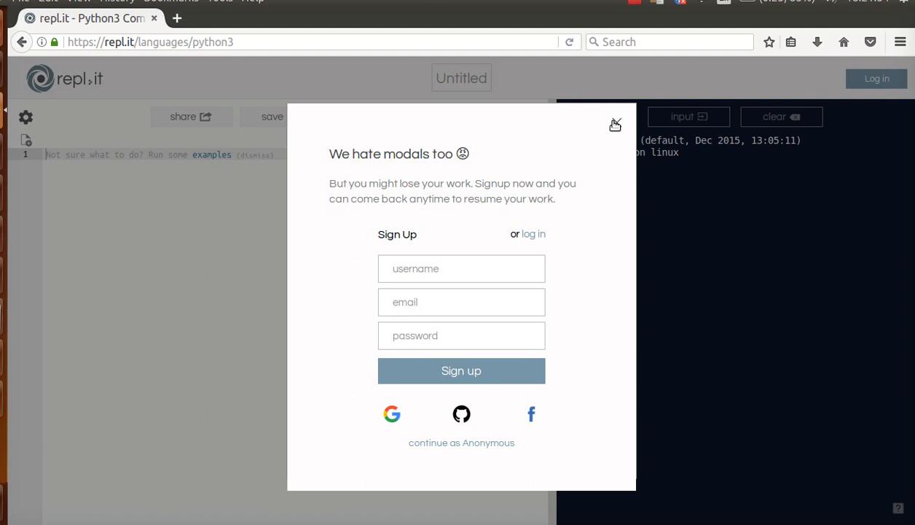
- Close both sign-up modals and dismiss the examples hint, leaving the repl untitled
{"action": "left_click", "coordinate": [614, 125]}
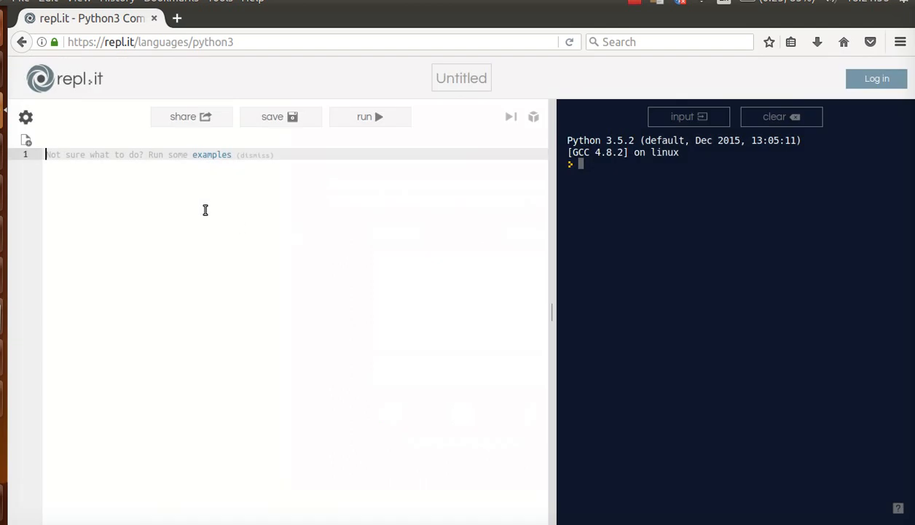
{"action": "mouse_move", "coordinate": [402, 284]}
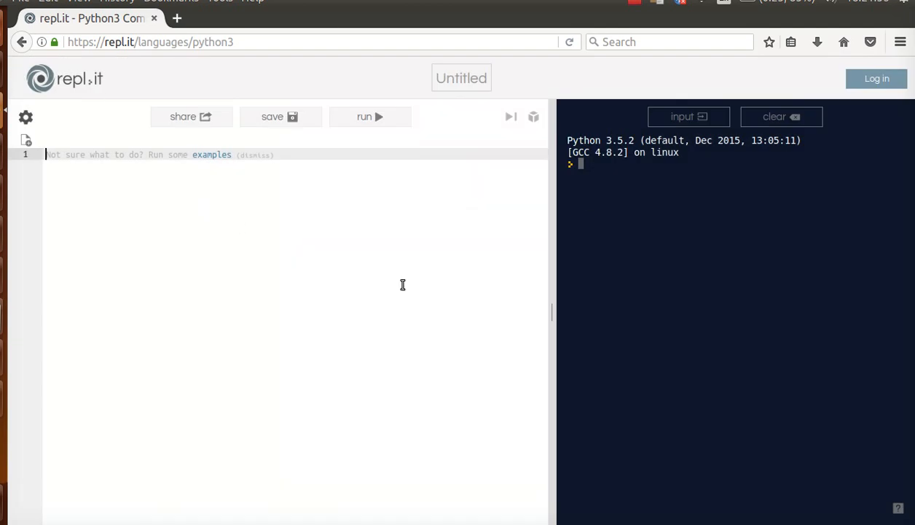
{"action": "mouse_move", "coordinate": [250, 208]}
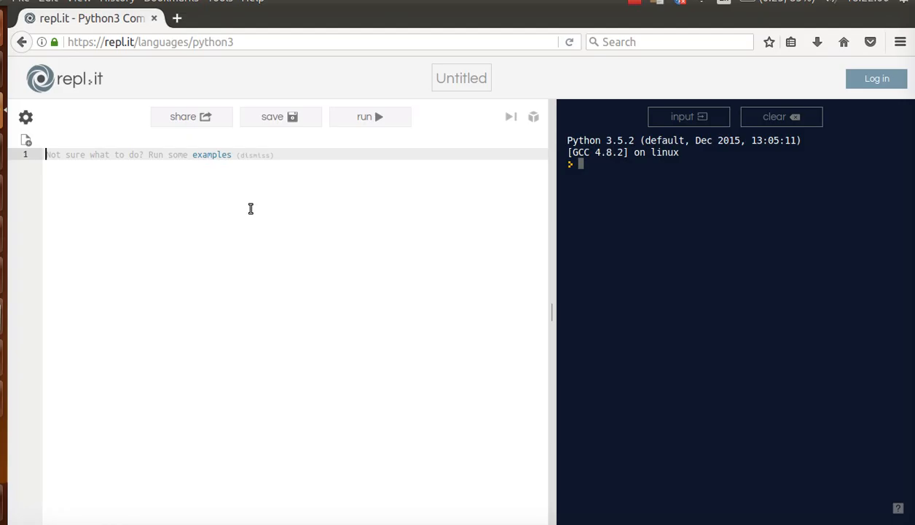
{"action": "mouse_move", "coordinate": [688, 184]}
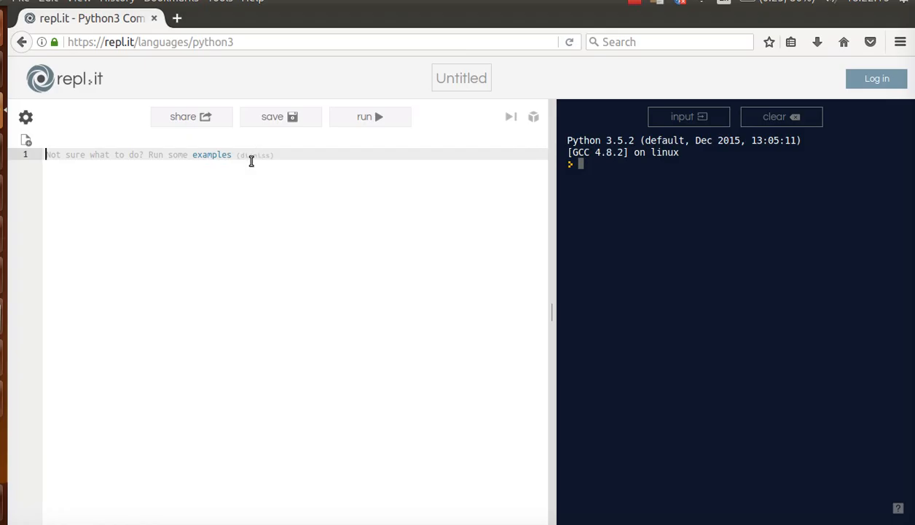
{"action": "left_click", "coordinate": [253, 154]}
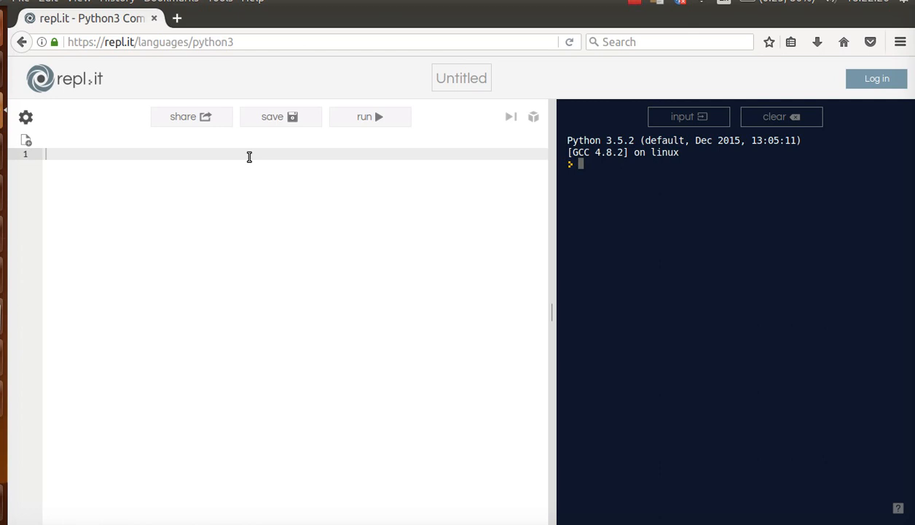
{"action": "mouse_move", "coordinate": [461, 78]}
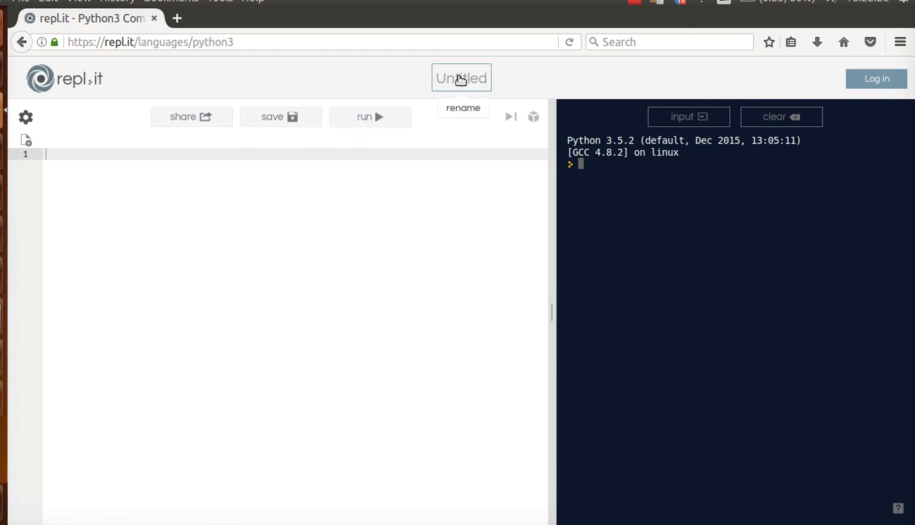
{"action": "left_click", "coordinate": [462, 108]}
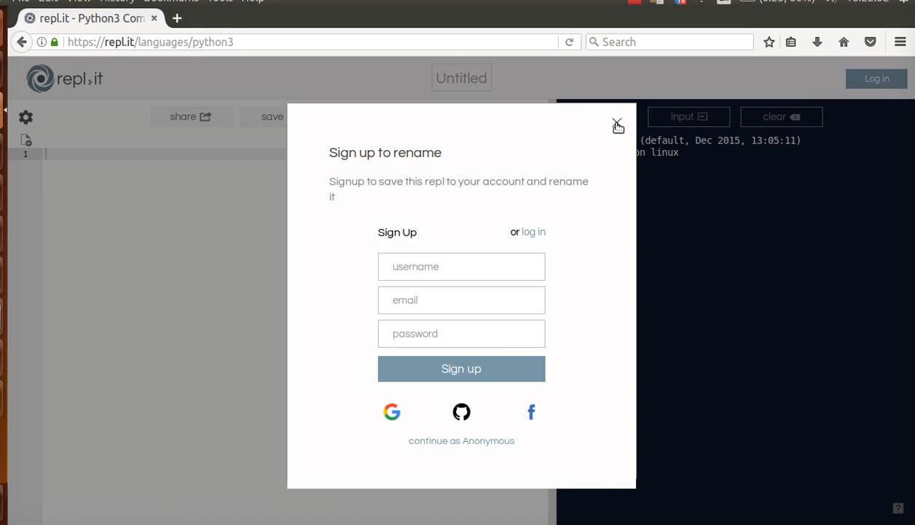
{"action": "left_click", "coordinate": [617, 125]}
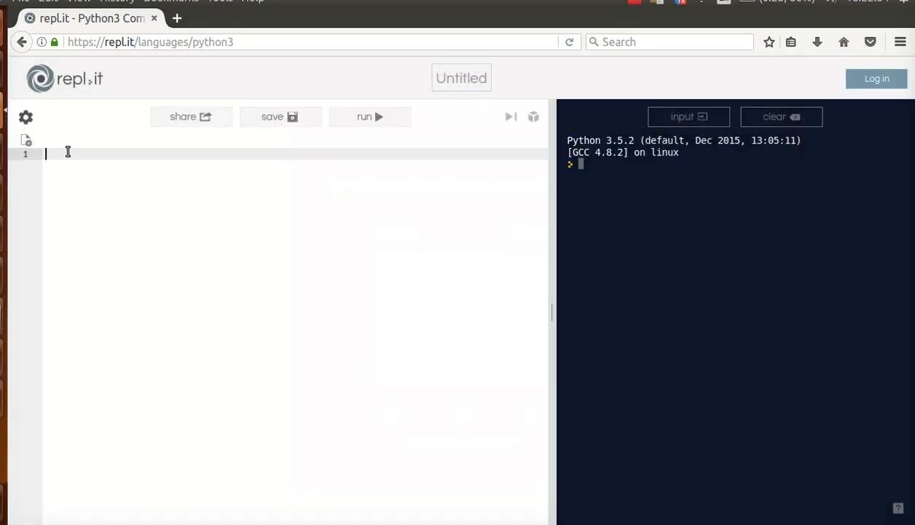
{"action": "type", "text": "#"}
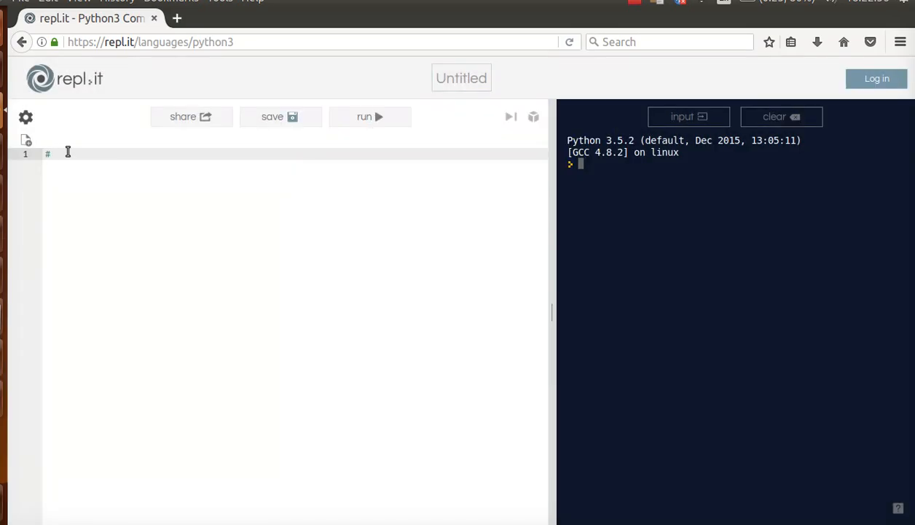
{"action": "type", "text": "Christian"}
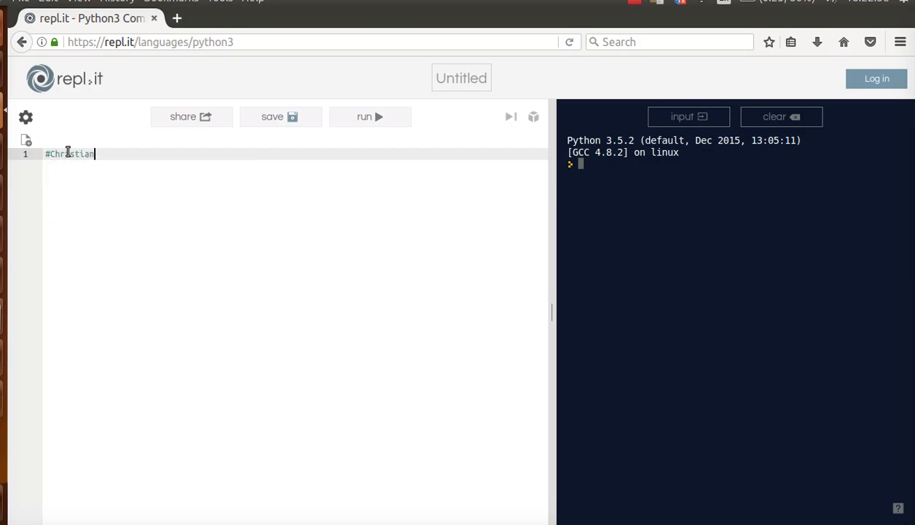
{"action": "type", "text": "Thompson."}
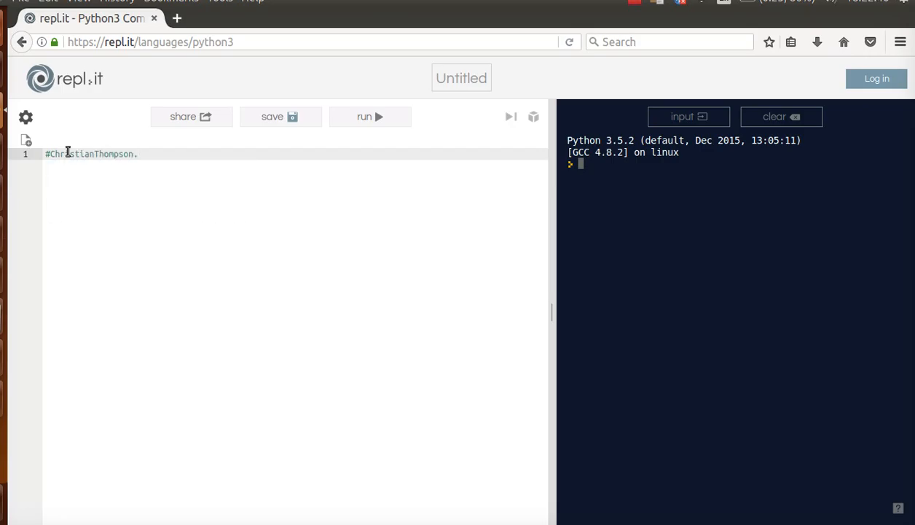
{"action": "type", "text": "comp"}
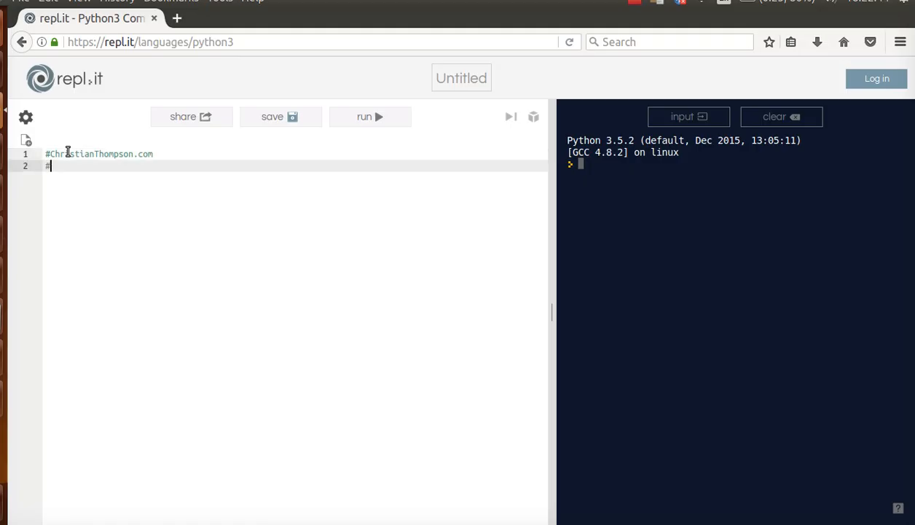
{"action": "type", "text": "("}
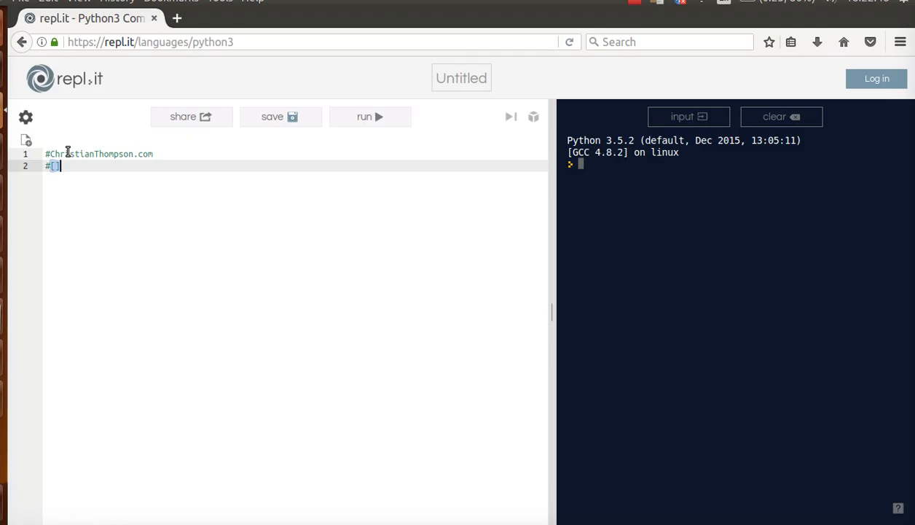
{"action": "type", "text": "6"}
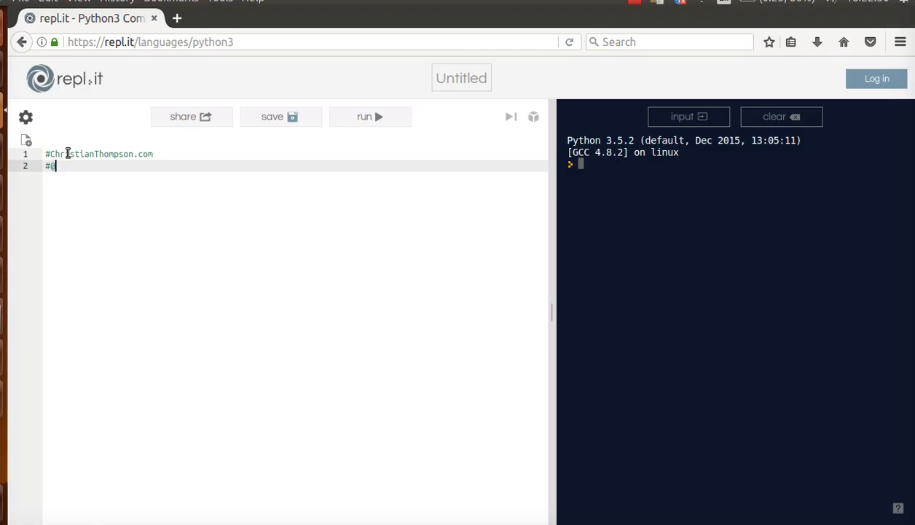
{"action": "type", "text": "Christian"}
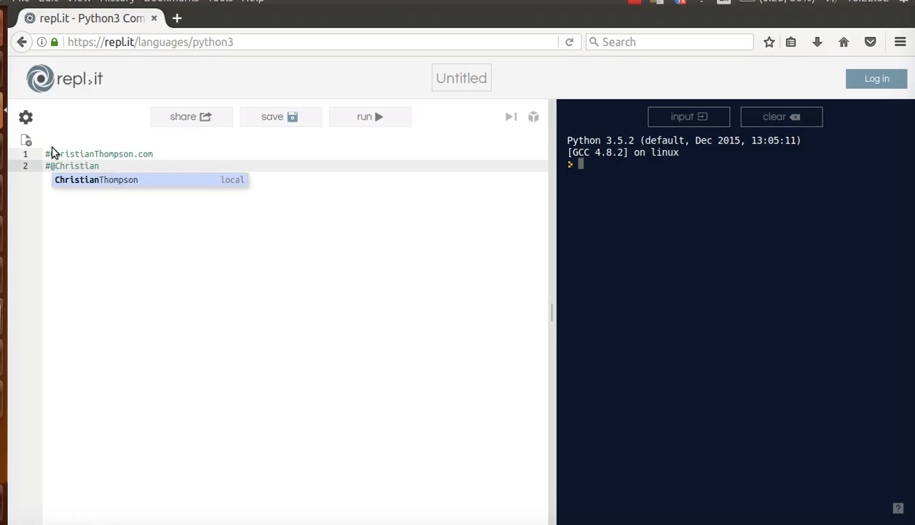
{"action": "type", "text": "c"}
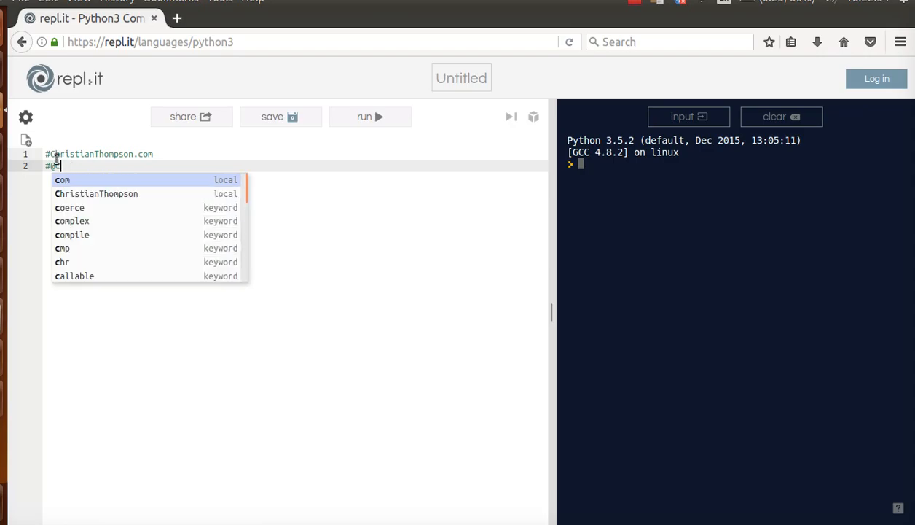
{"action": "type", "text": "tokyoedtech"}
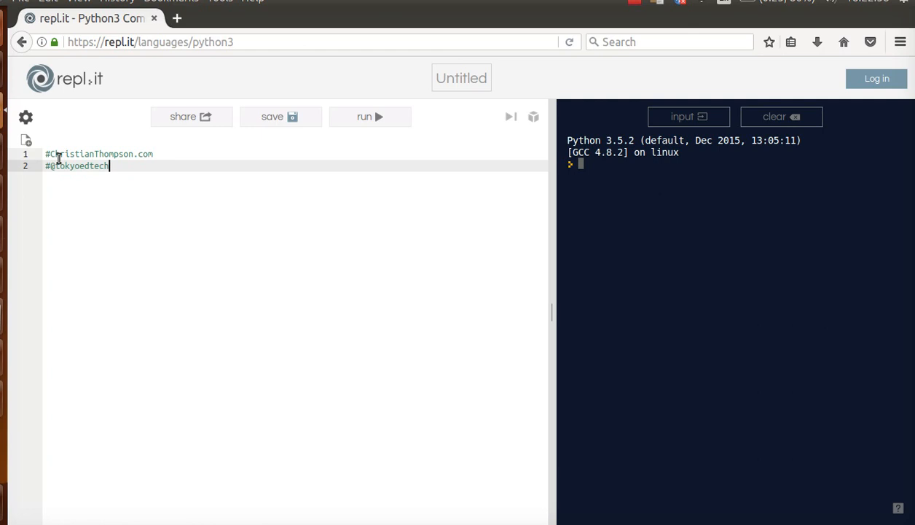
{"action": "key", "text": "Enter"}
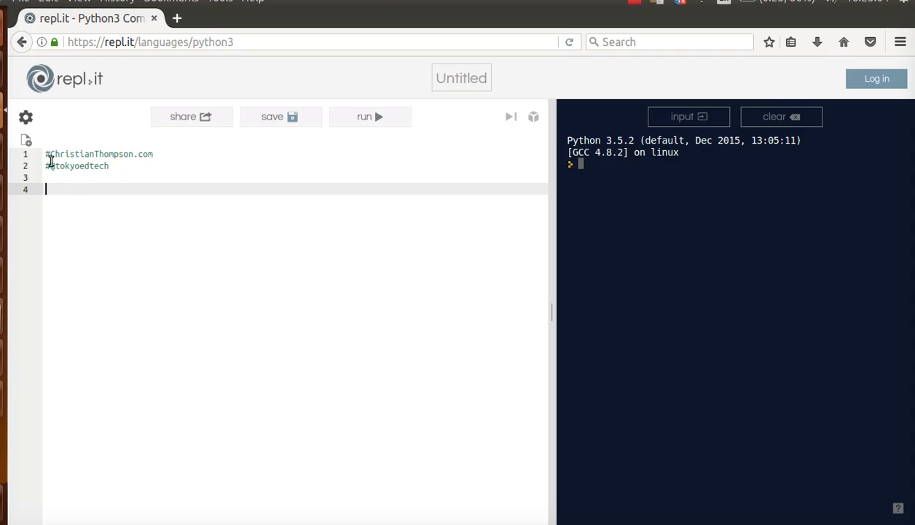
- Edit the comment lines and run the comment-only script, which prints nothing
{"action": "type", "text": "@"}
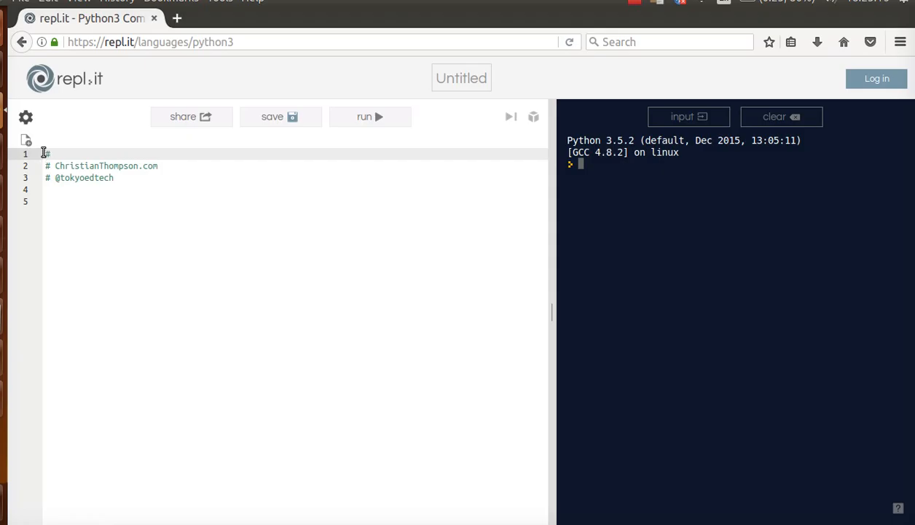
{"action": "type", "text": "TH"}
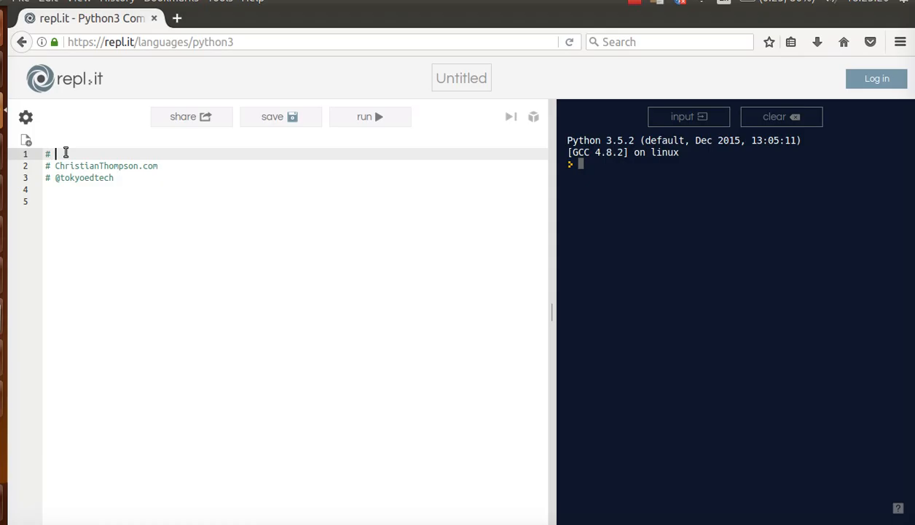
{"action": "type", "text": "This is a con"}
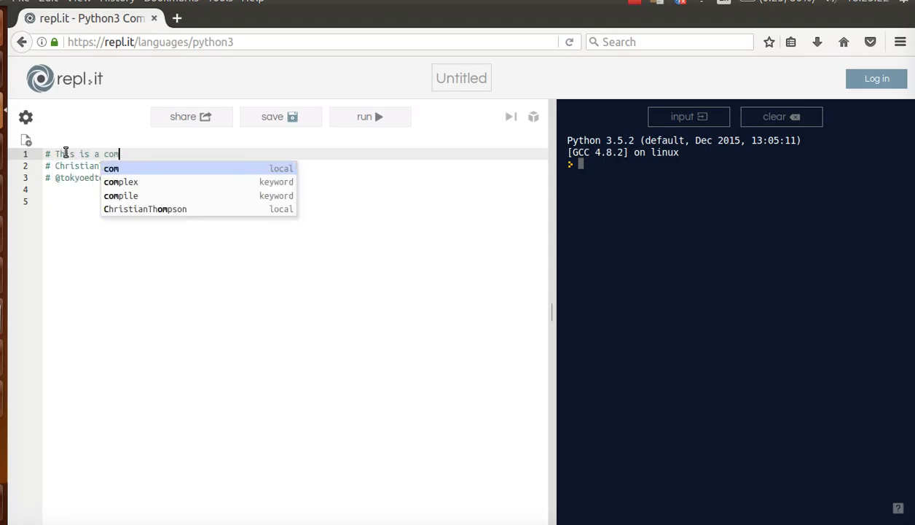
{"action": "type", "text": "ment"}
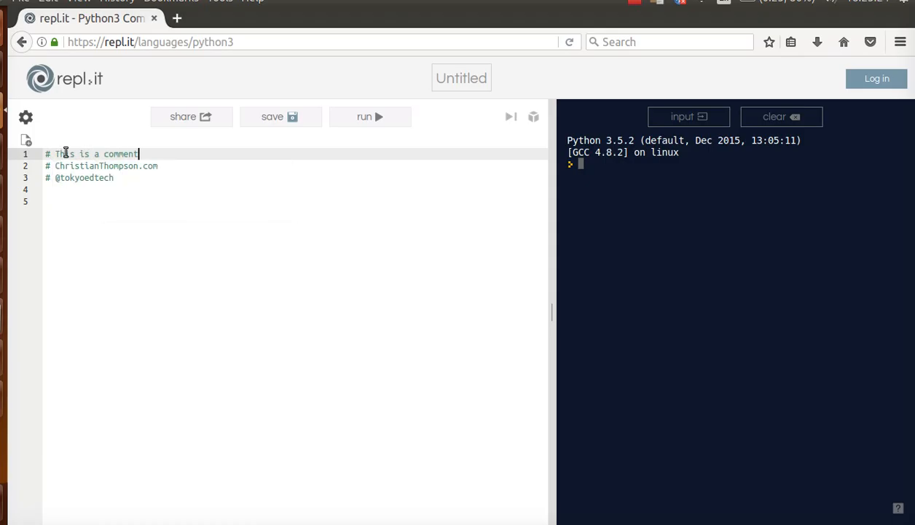
{"action": "key", "text": "BackSpace"}
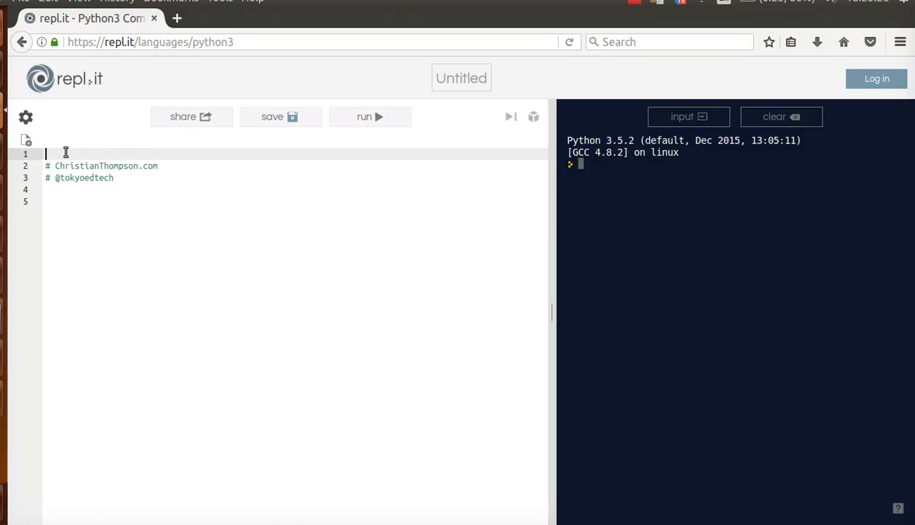
{"action": "mouse_move", "coordinate": [379, 116]}
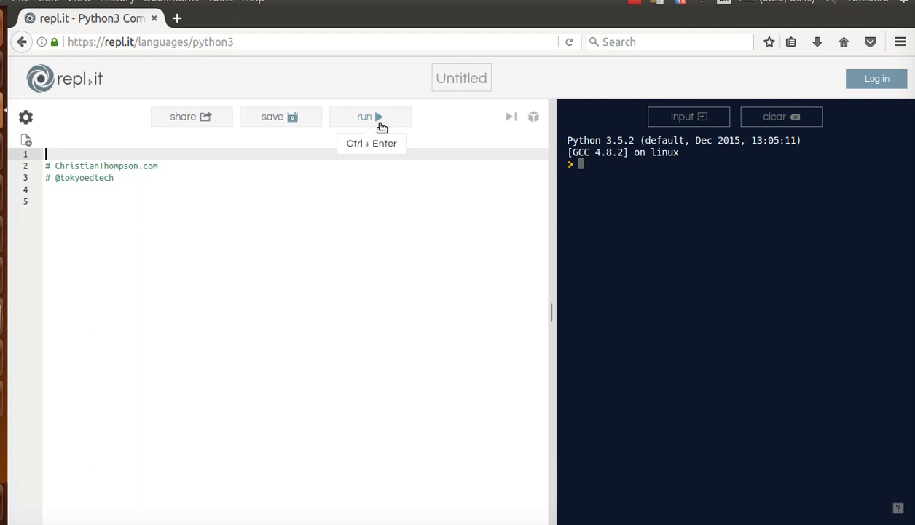
{"action": "mouse_move", "coordinate": [401, 121]}
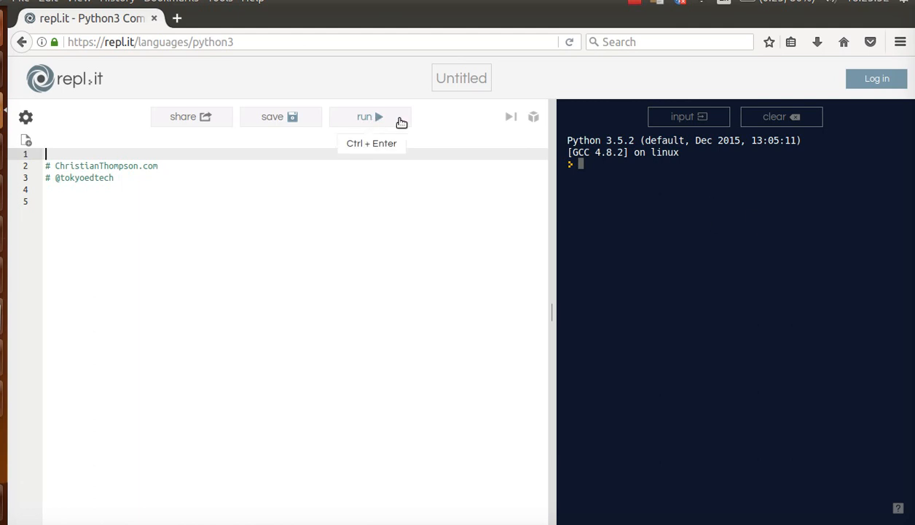
{"action": "left_click", "coordinate": [370, 117]}
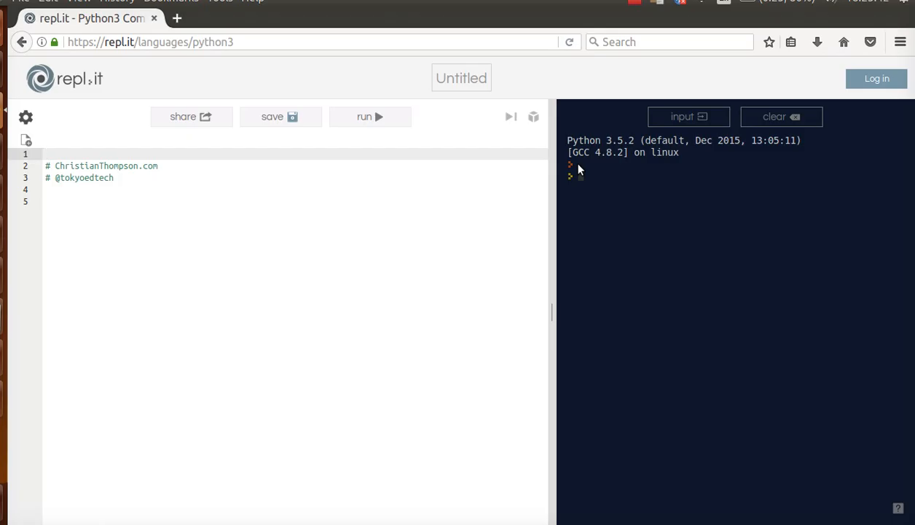
- Remove the empty first line and add a #Printing comment
{"action": "key", "text": "Backspace"}
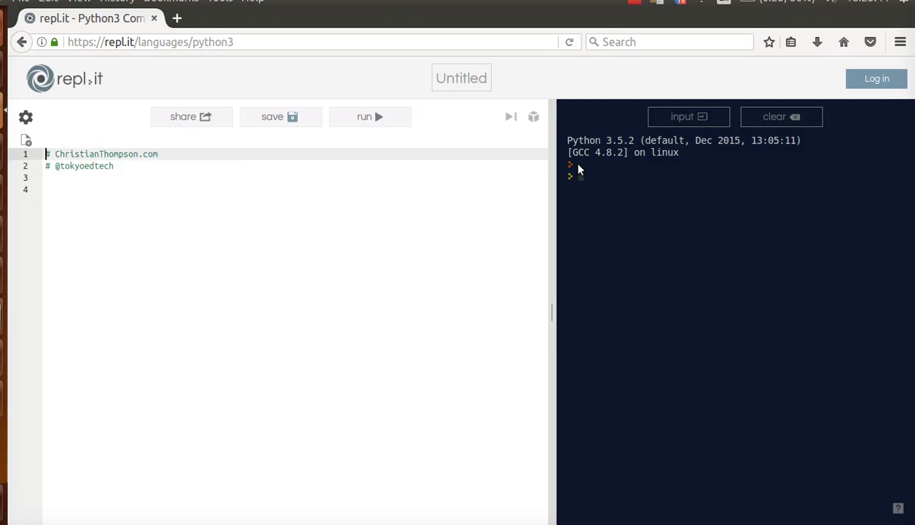
{"action": "type", "text": "#"}
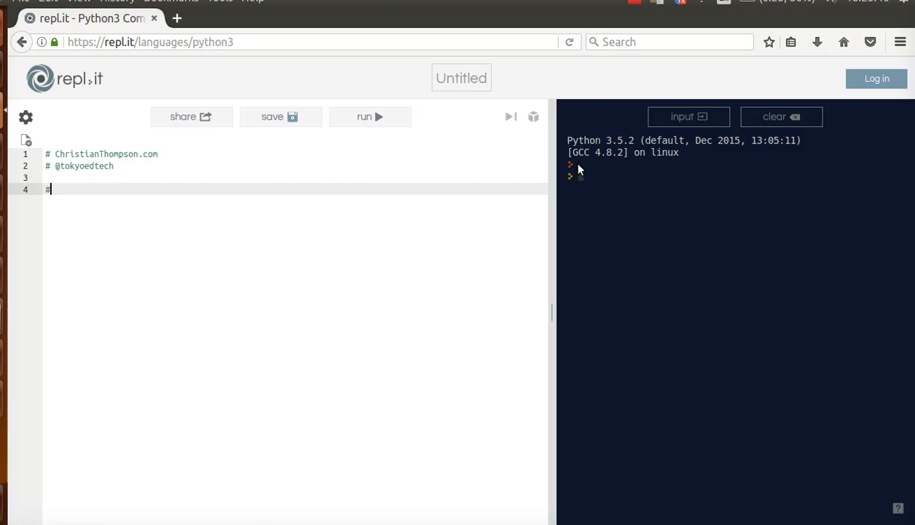
{"action": "type", "text": "Less"}
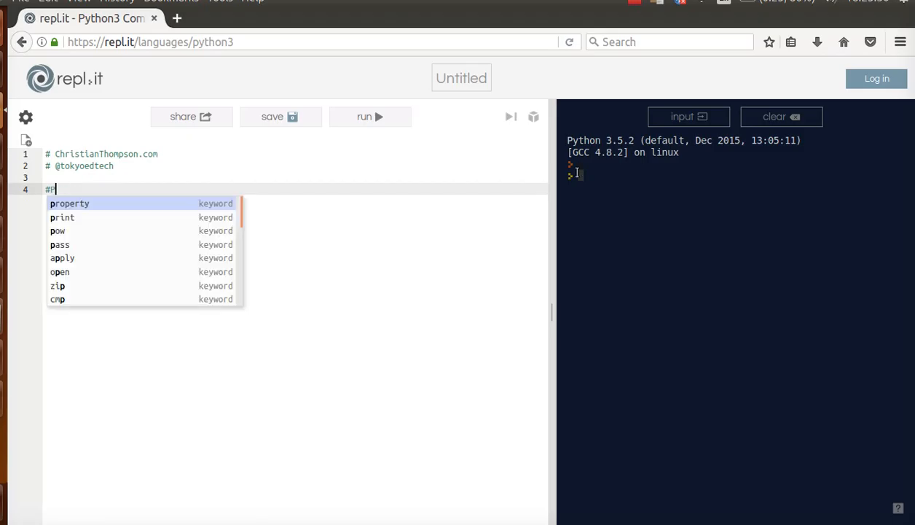
{"action": "type", "text": "rinting"}
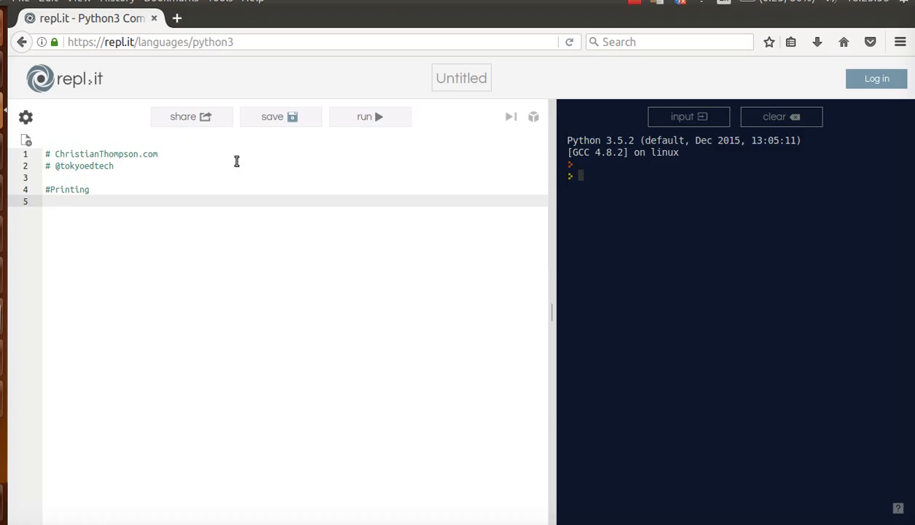
{"action": "mouse_move", "coordinate": [129, 143]}
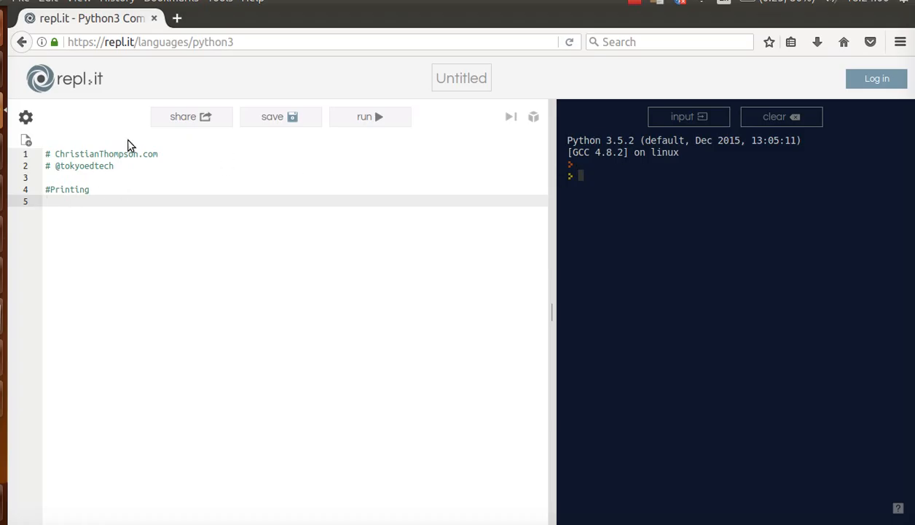
- Type print("Lesson 2: Printing") on the next line
{"action": "type", "text": "print"}
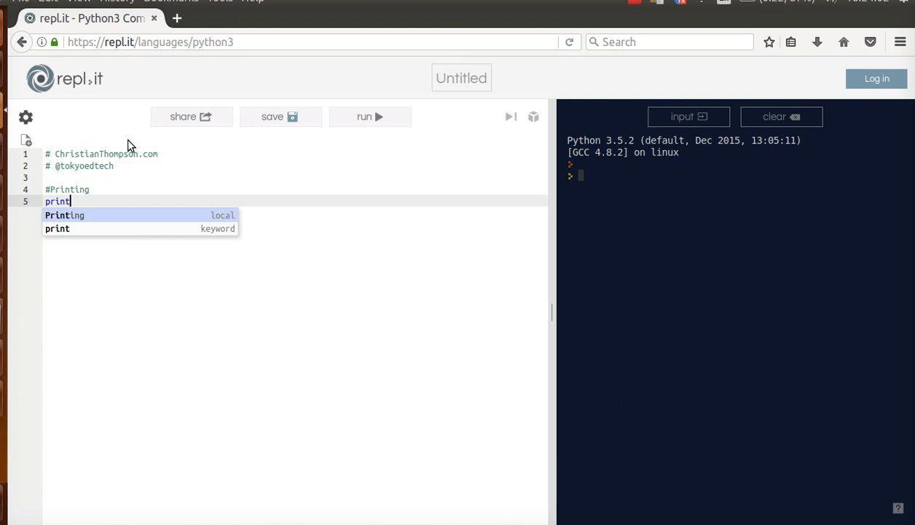
{"action": "type", "text": "()"}
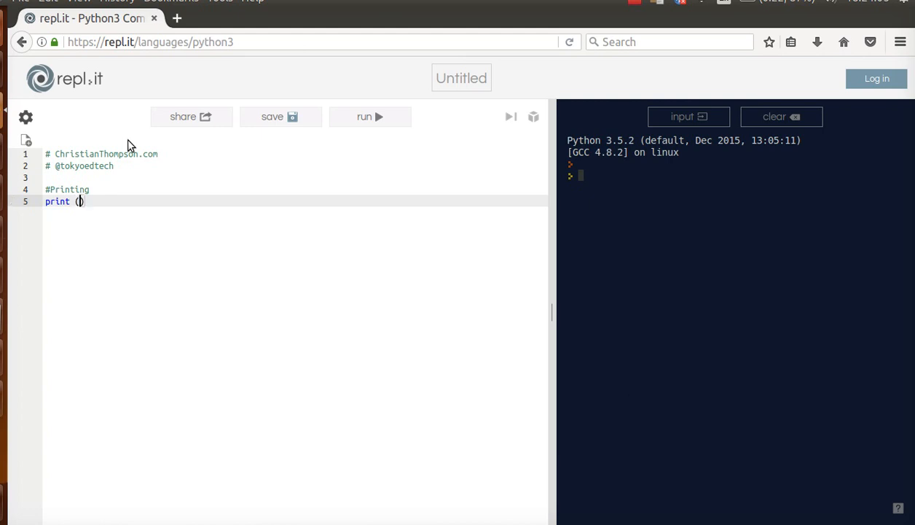
{"action": "type", "text": "\"\""}
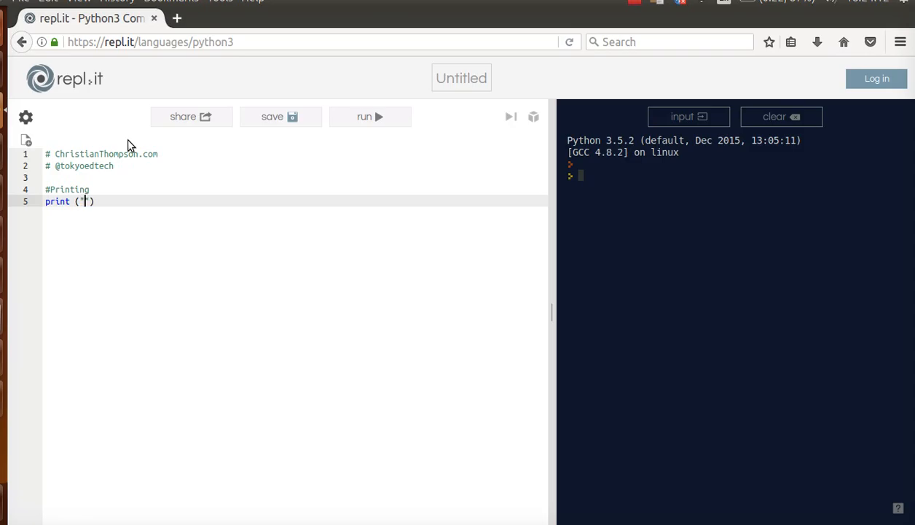
{"action": "type", "text": "Lesson 2:"}
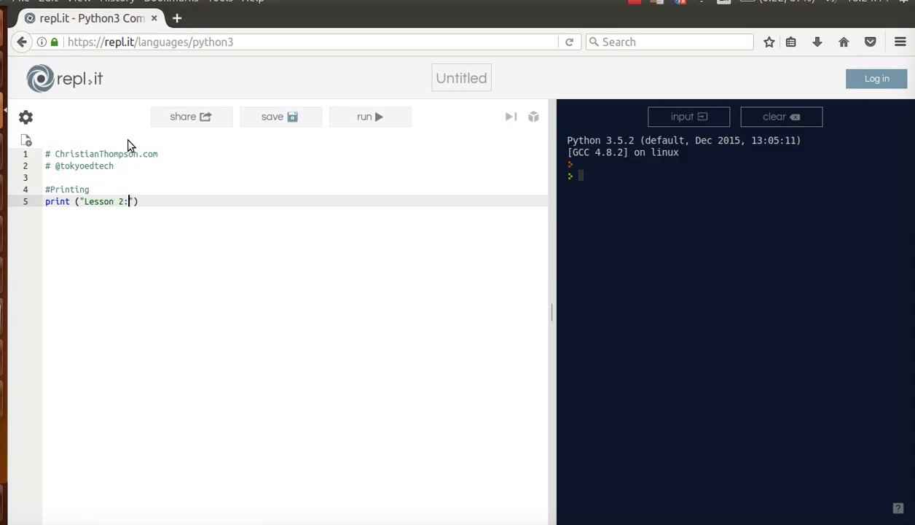
{"action": "type", "text": "Printing"}
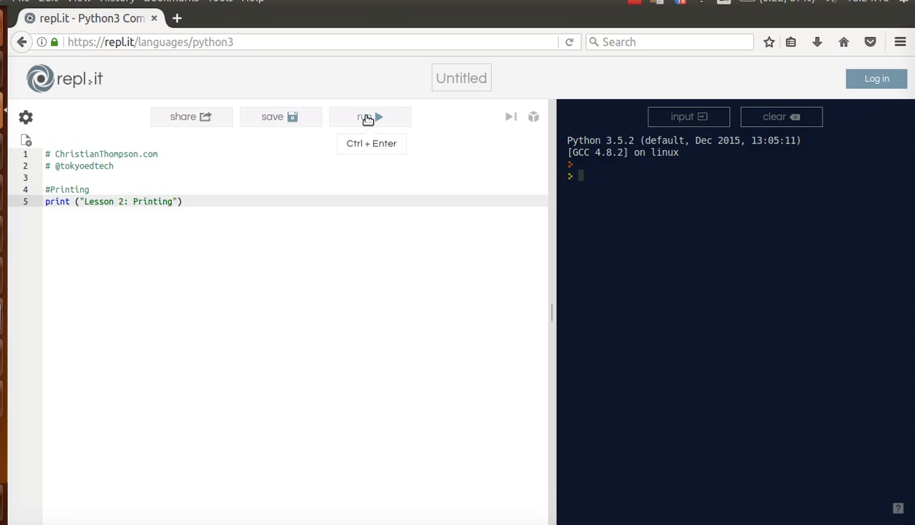
- Run to print Lesson 2: Printing, then rerun without the closing quote, raising an EOL SyntaxError
{"action": "left_click", "coordinate": [370, 117]}
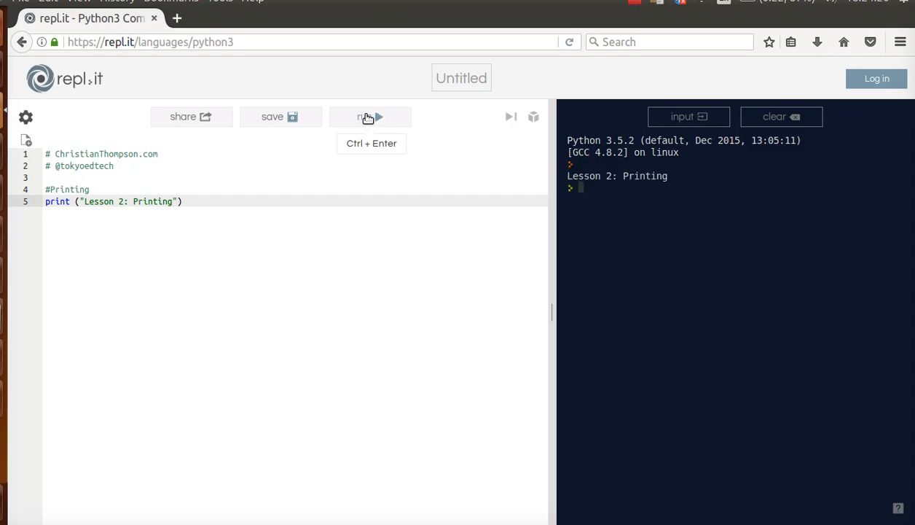
{"action": "mouse_move", "coordinate": [125, 228]}
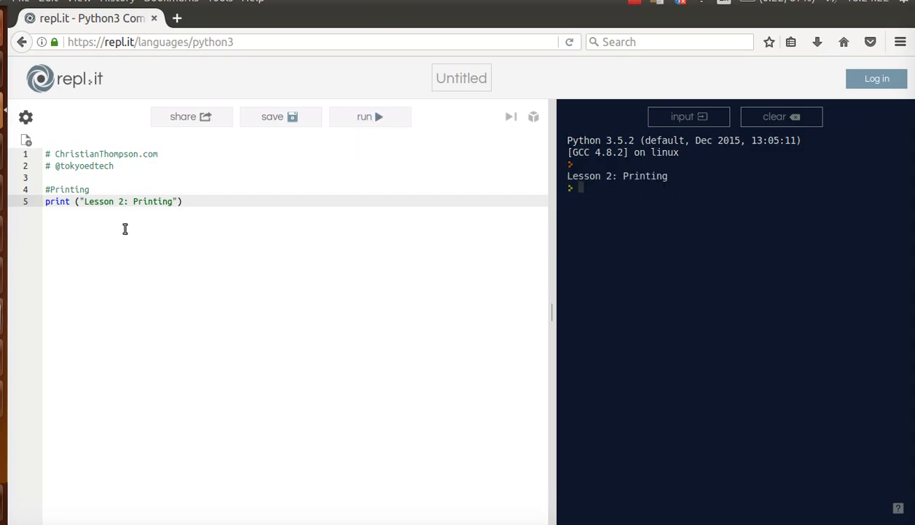
{"action": "mouse_move", "coordinate": [78, 232]}
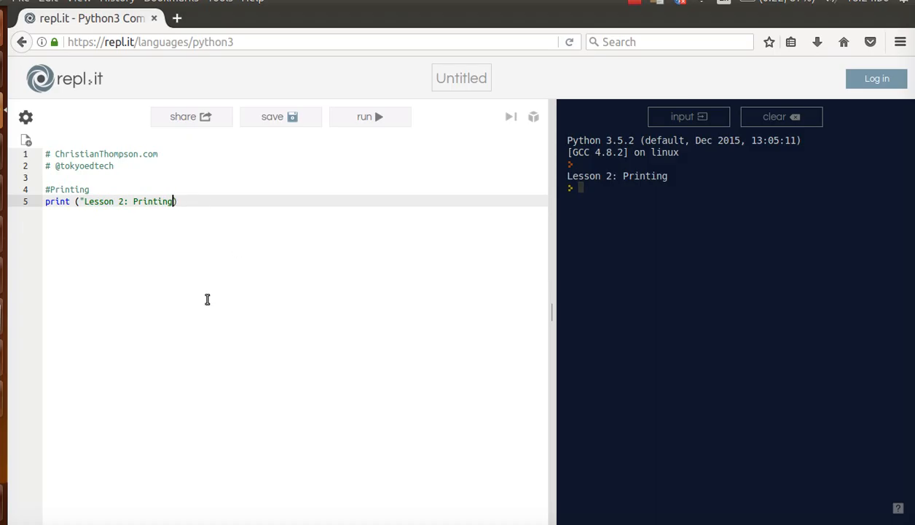
{"action": "mouse_move", "coordinate": [371, 116]}
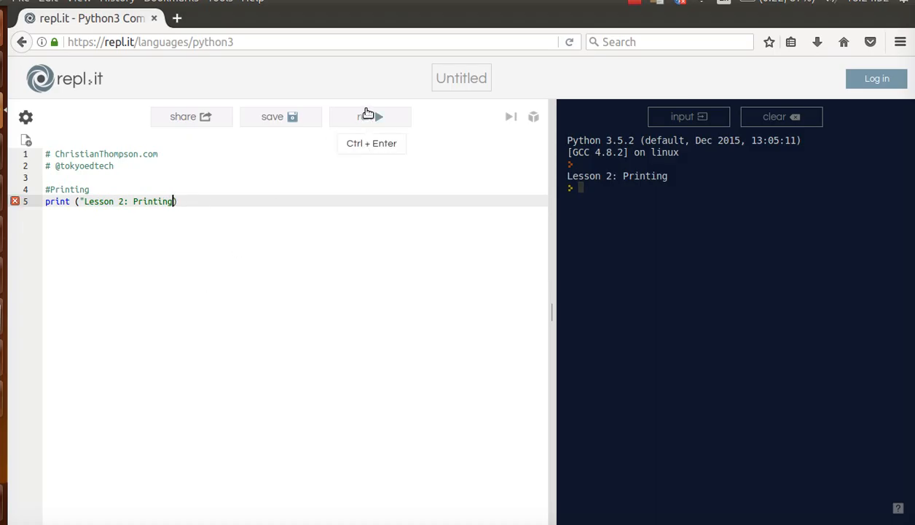
{"action": "left_click", "coordinate": [370, 116]}
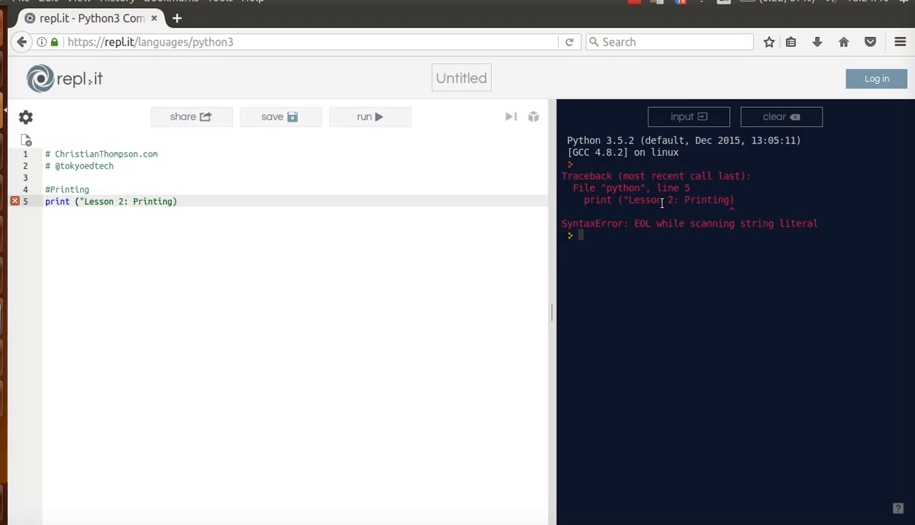
{"action": "mouse_move", "coordinate": [741, 211]}
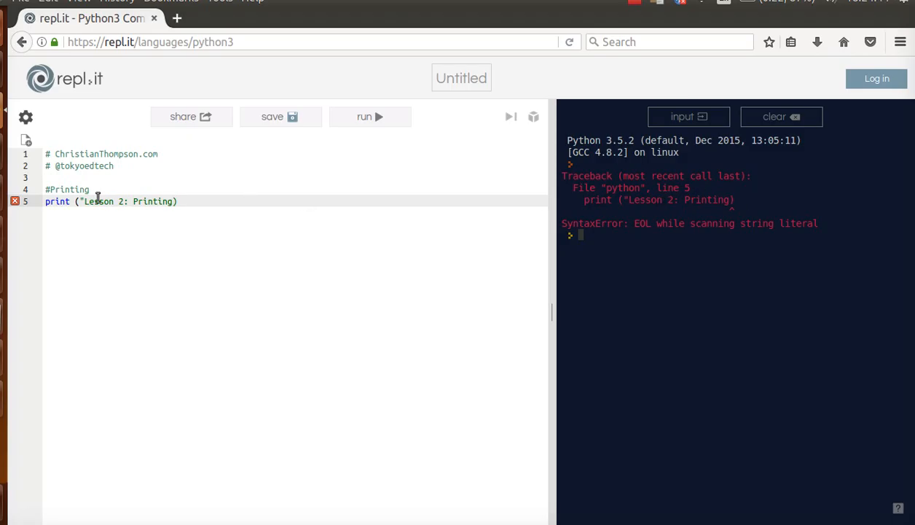
{"action": "mouse_move", "coordinate": [15, 201]}
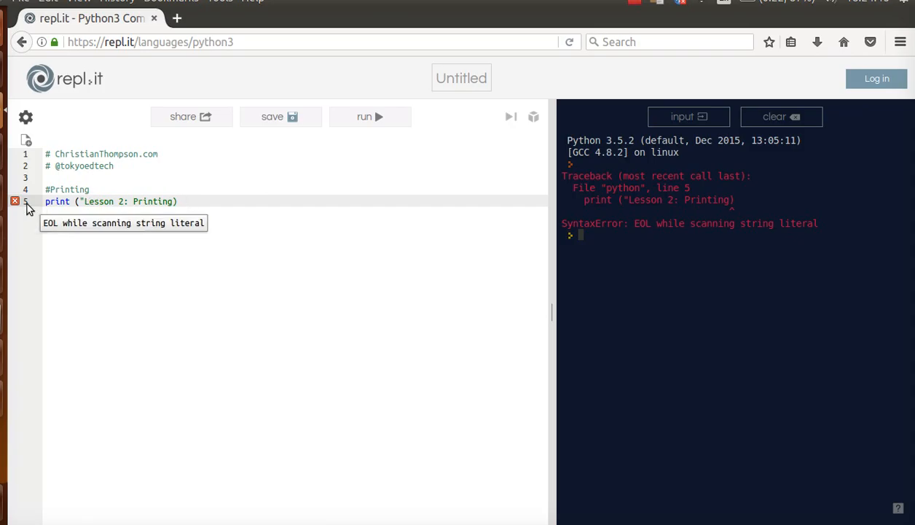
{"action": "mouse_move", "coordinate": [92, 117]}
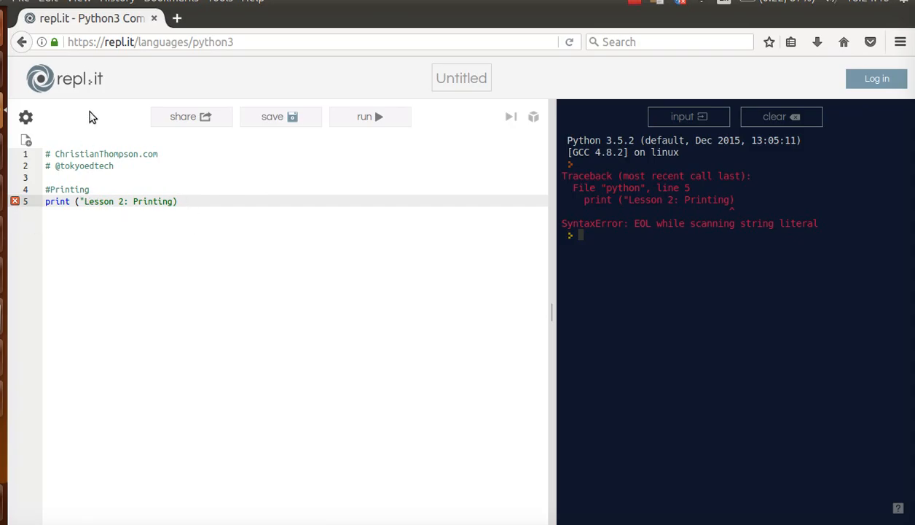
{"action": "mouse_move", "coordinate": [14, 201]}
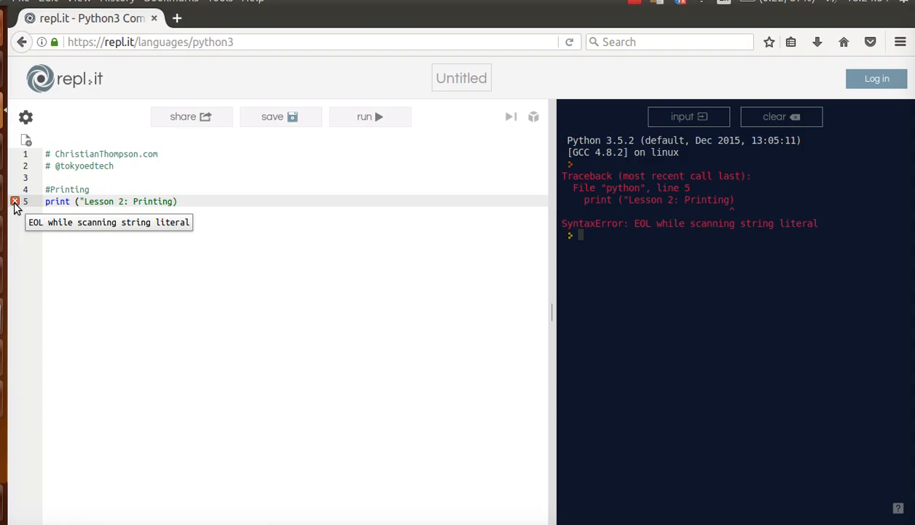
{"action": "mouse_move", "coordinate": [771, 268]}
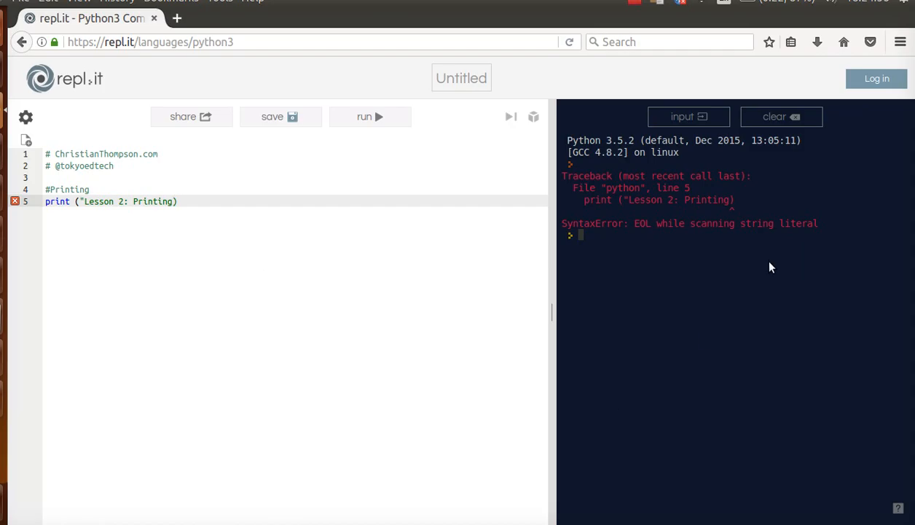
{"action": "mouse_move", "coordinate": [734, 201]}
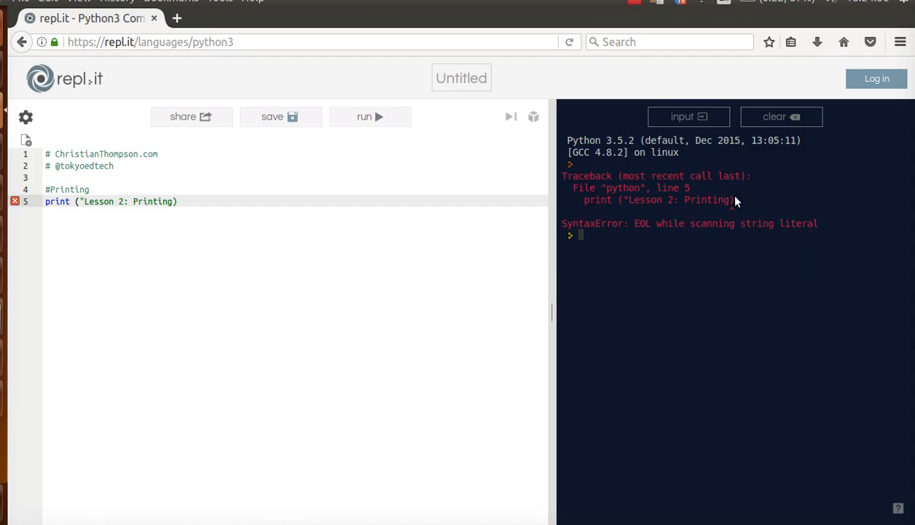
{"action": "mouse_move", "coordinate": [150, 221]}
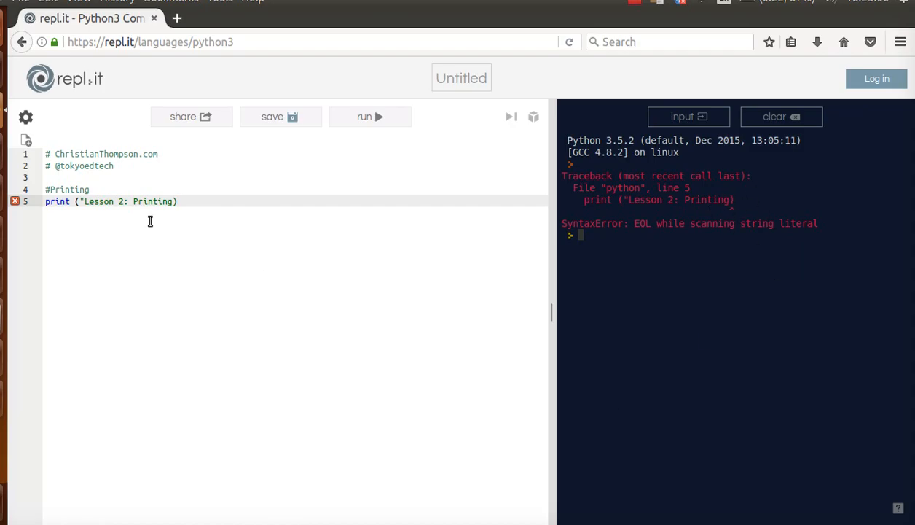
{"action": "mouse_move", "coordinate": [142, 217]}
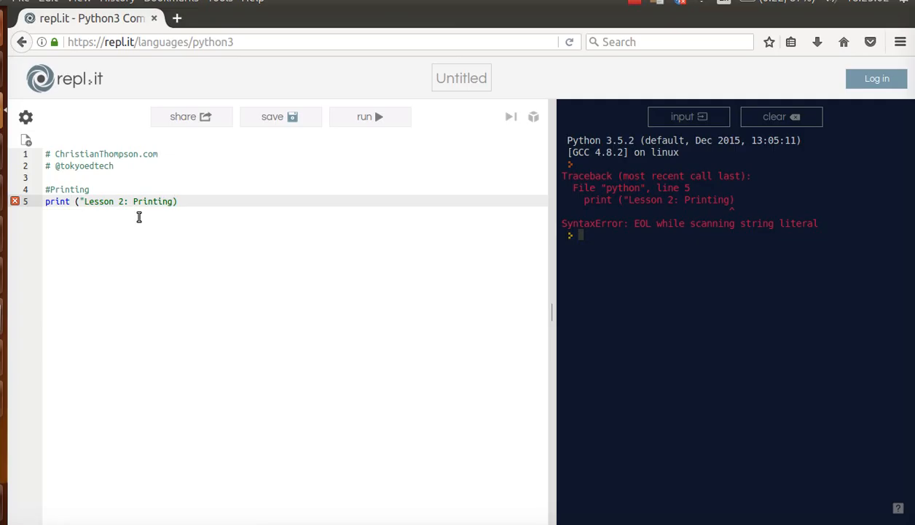
- Delete the stray character and restore the closing double quote after Printing on line 5
{"action": "type", "text": "g"}
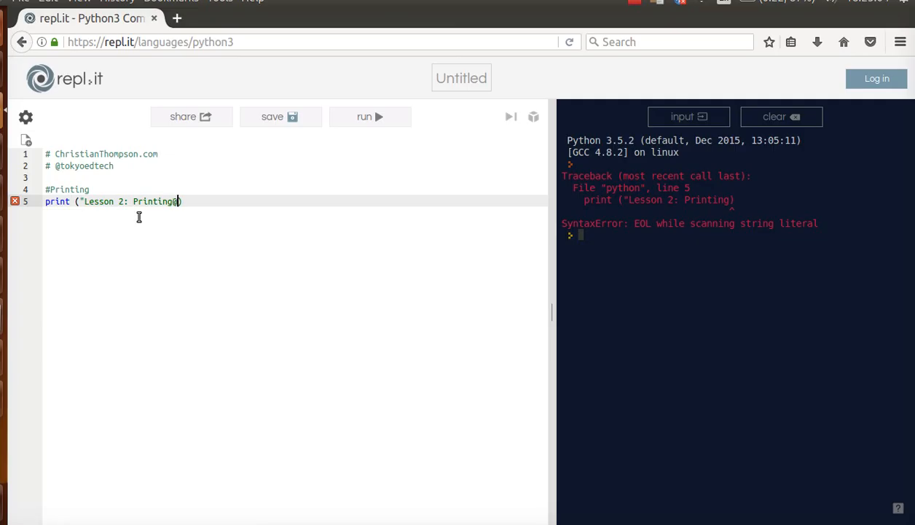
{"action": "key", "text": "BackSpace"}
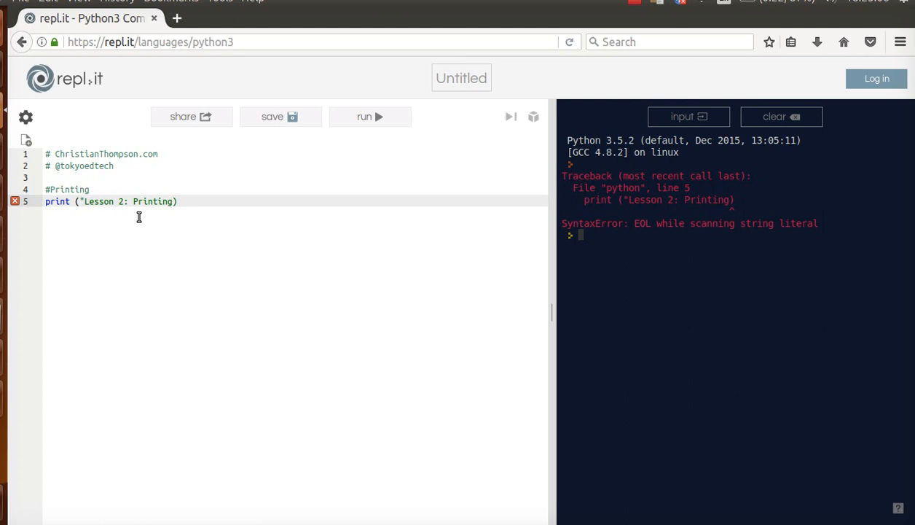
{"action": "type", "text": "\""}
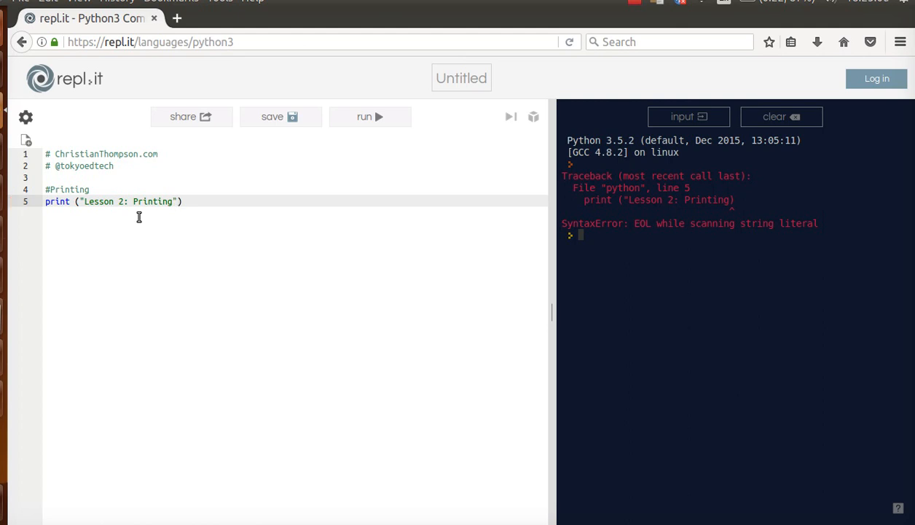
{"action": "mouse_move", "coordinate": [160, 246]}
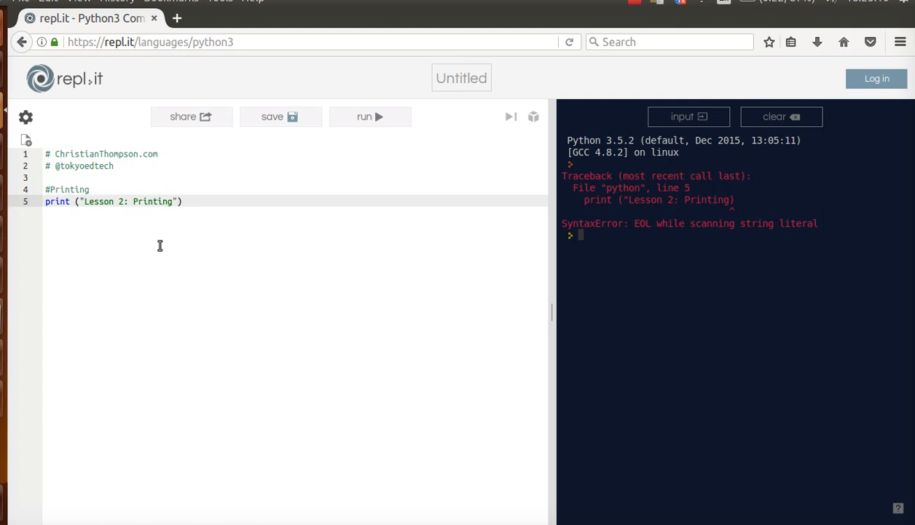
{"action": "mouse_move", "coordinate": [370, 117]}
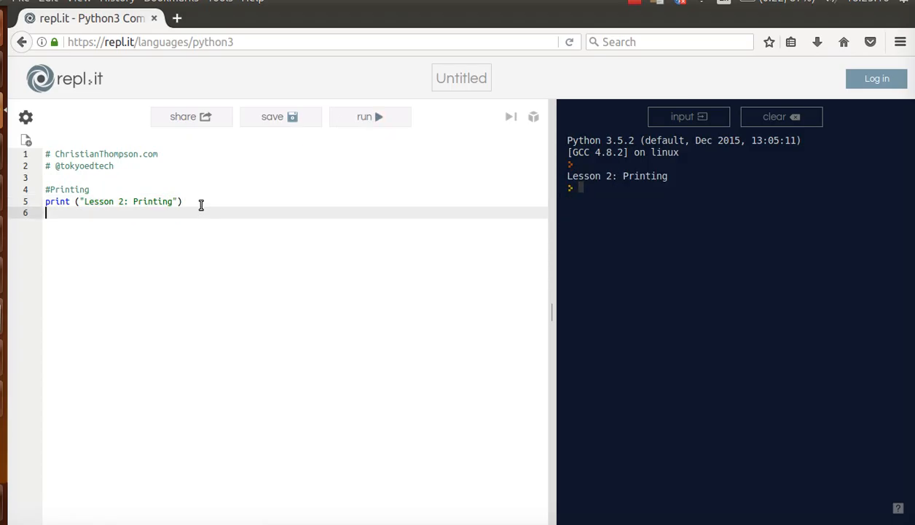
- Add print("Hello World!") on line 6, run it, then adjust the string's quotes
{"action": "type", "text": "print"}
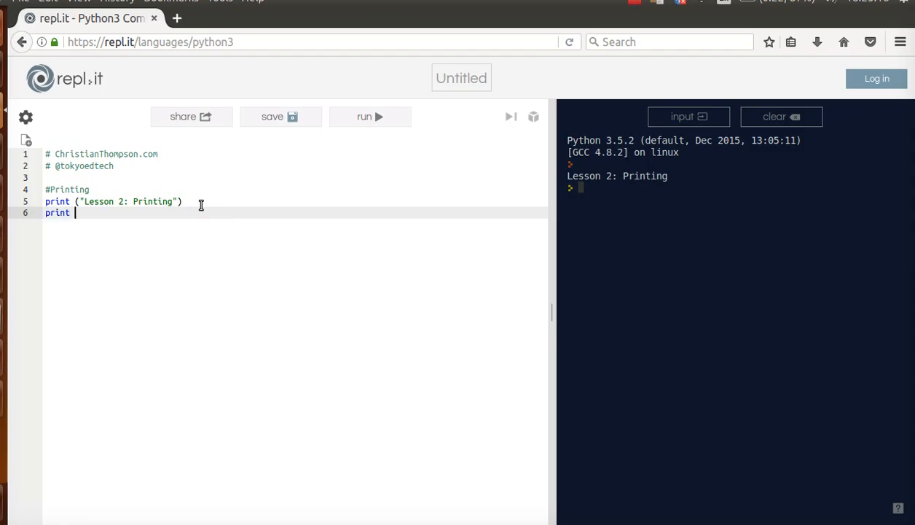
{"action": "type", "text": "(\"\")"}
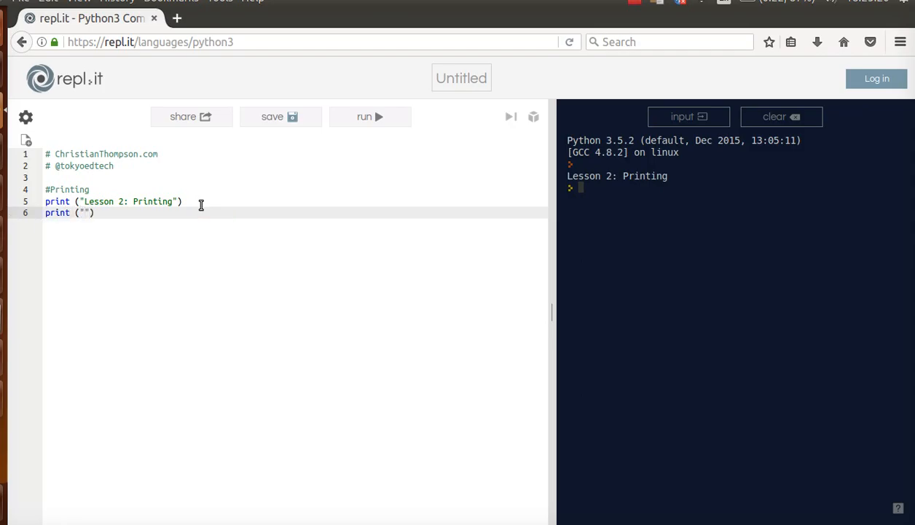
{"action": "type", "text": "Hello"}
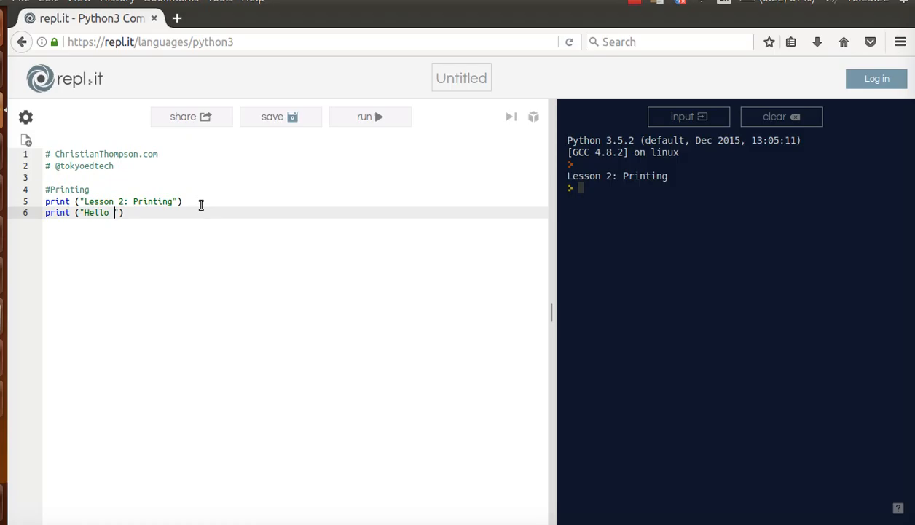
{"action": "type", "text": "Worl"}
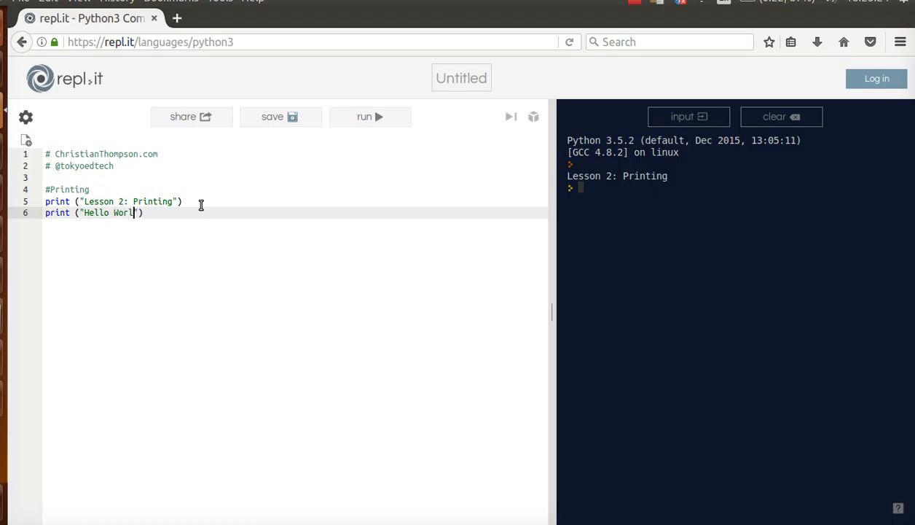
{"action": "type", "text": "d!"}
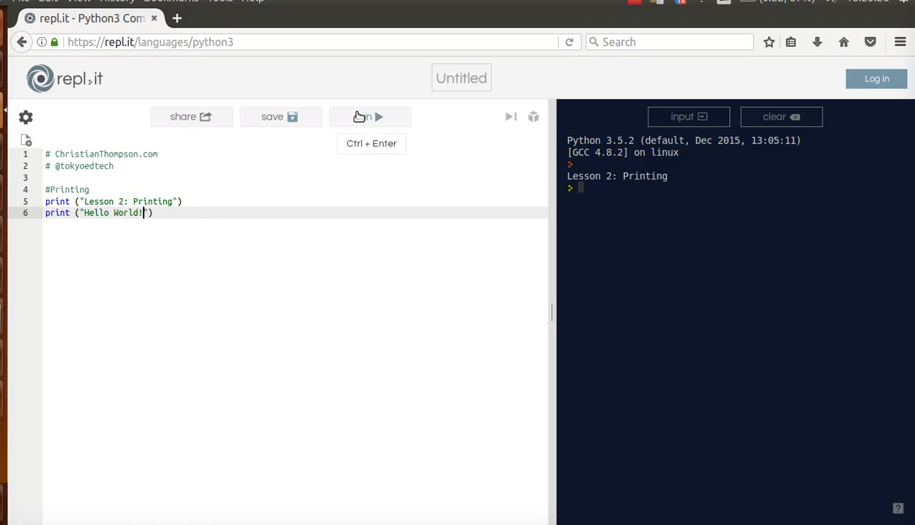
{"action": "left_click", "coordinate": [370, 117]}
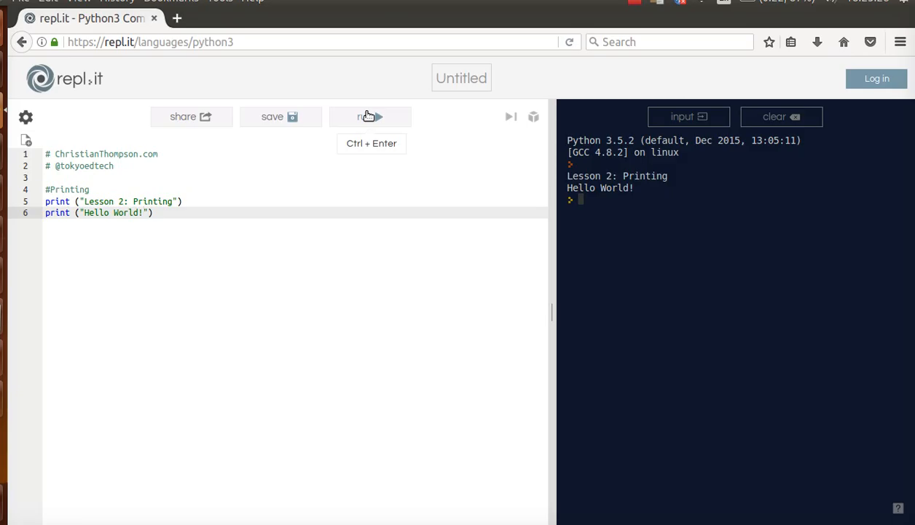
{"action": "mouse_move", "coordinate": [208, 191]}
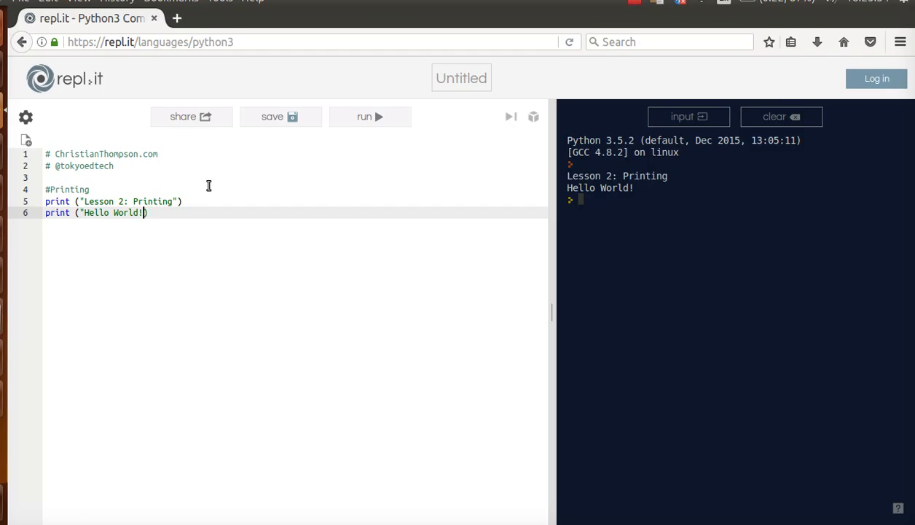
{"action": "type", "text": "\""}
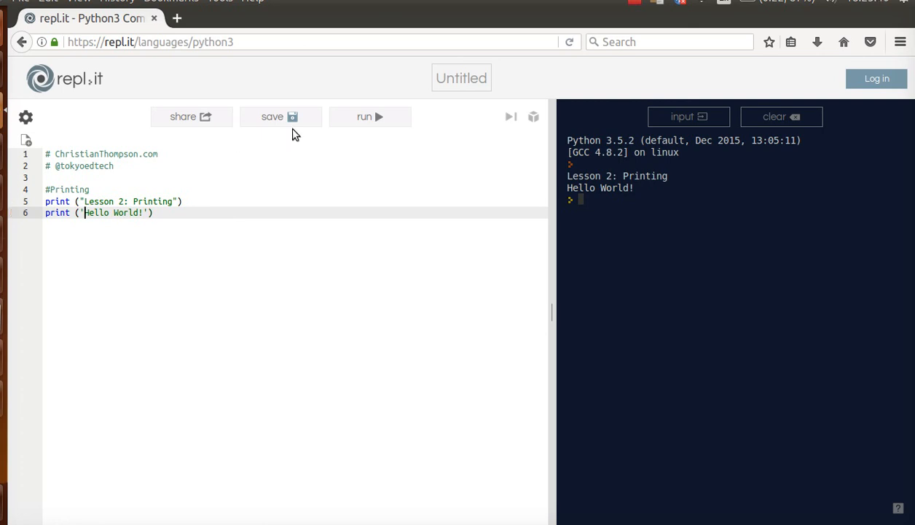
{"action": "mouse_move", "coordinate": [369, 117]}
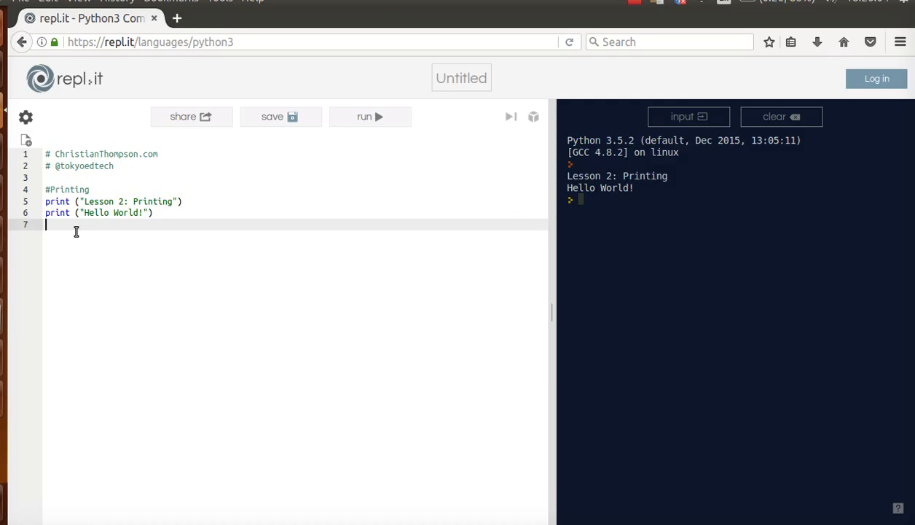
- Add print("Hello" + "World!") on line 7 and run it, printing HelloWorld!
{"action": "type", "text": "print"}
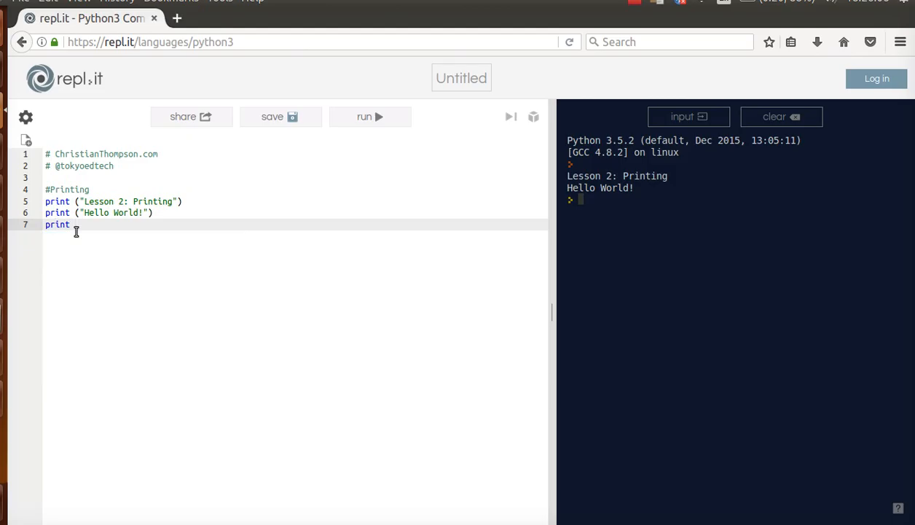
{"action": "type", "text": "(\"\")"}
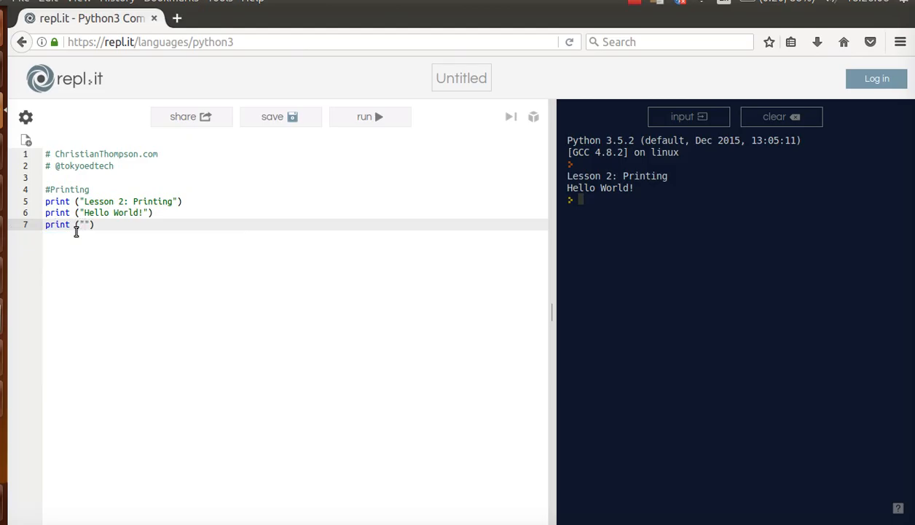
{"action": "type", "text": "Hello"}
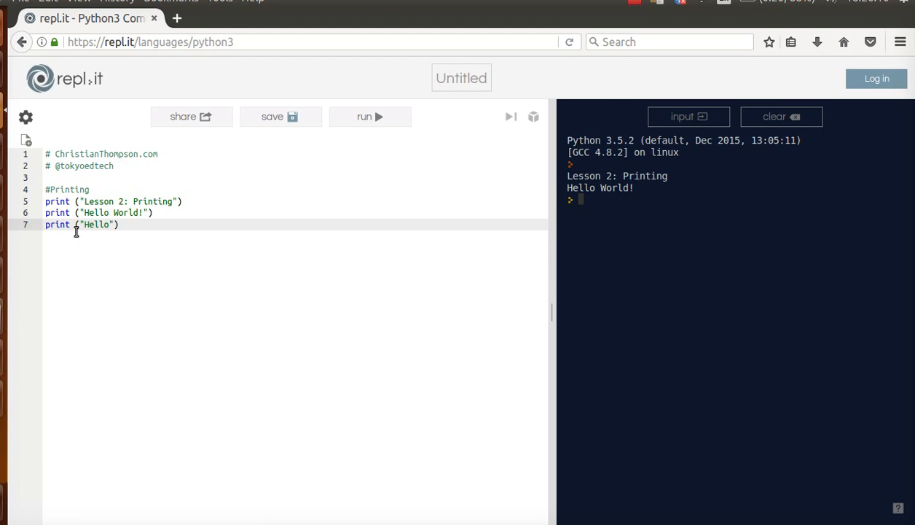
{"action": "type", "text": "+"}
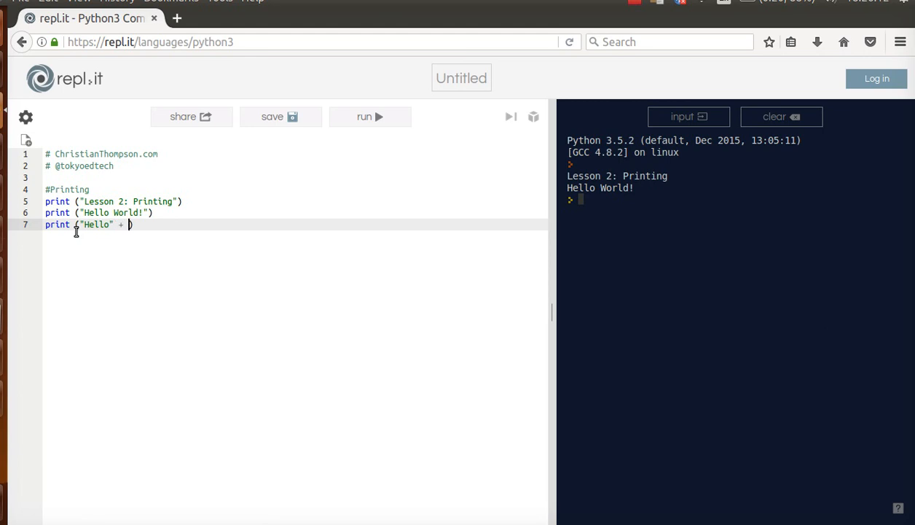
{"action": "type", "text": "\"World!"}
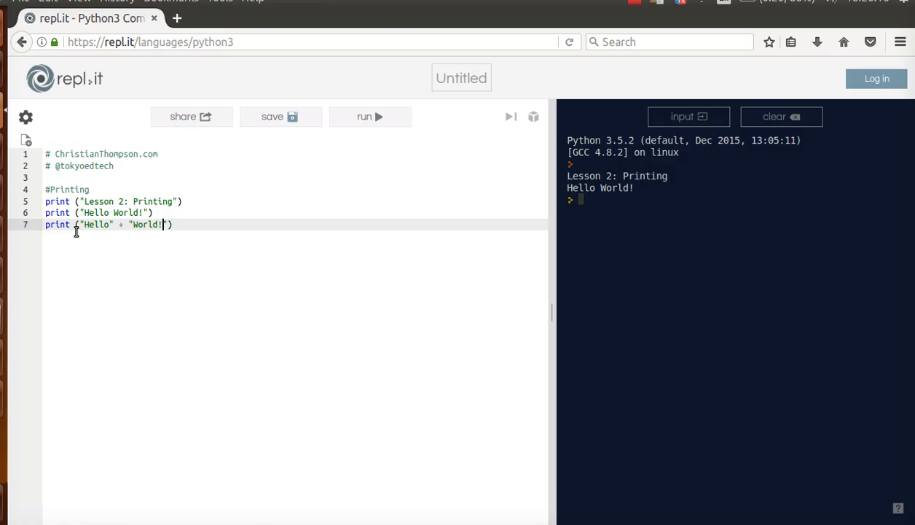
{"action": "mouse_move", "coordinate": [370, 116]}
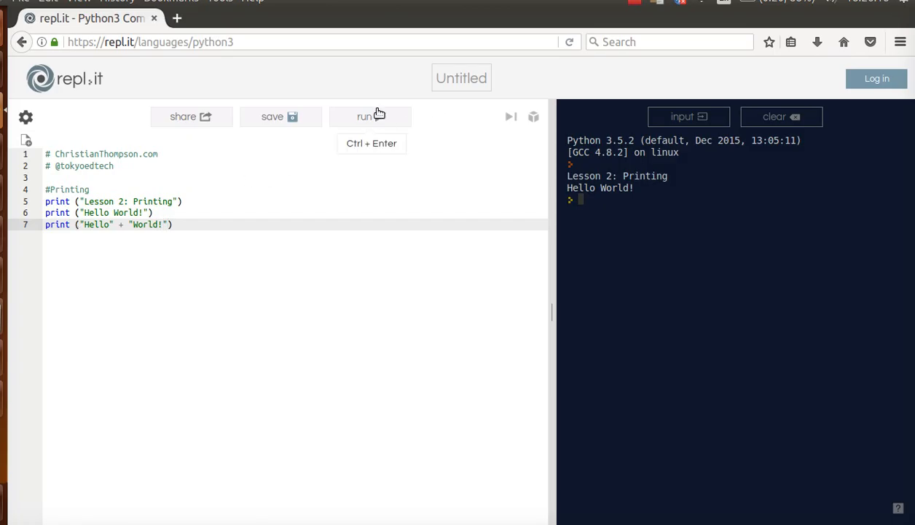
{"action": "left_click", "coordinate": [370, 116]}
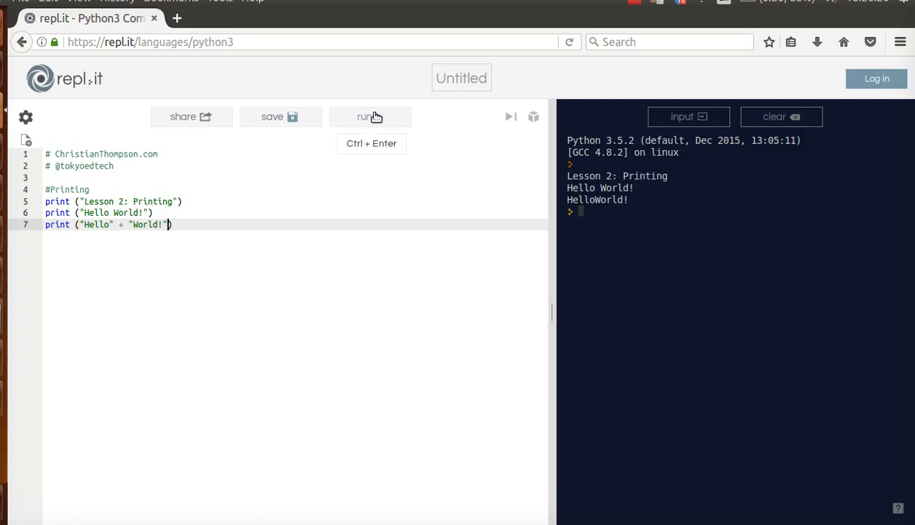
{"action": "mouse_move", "coordinate": [233, 216]}
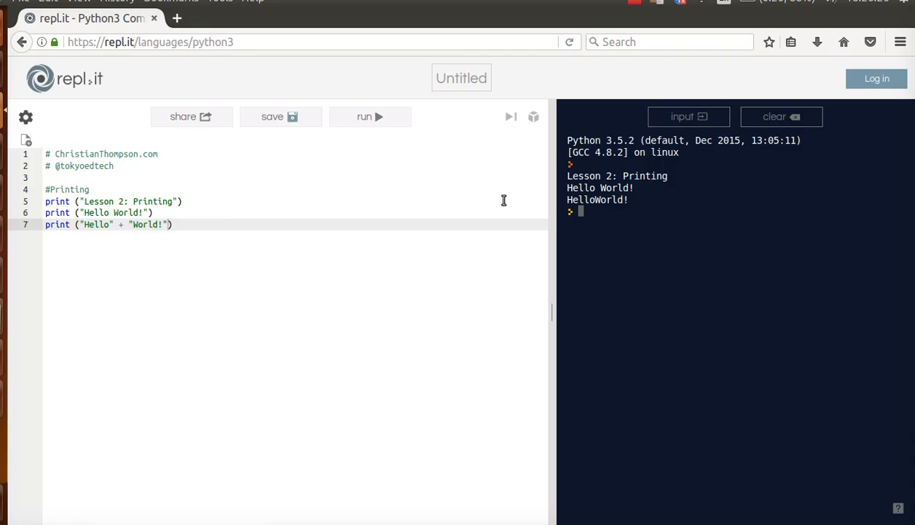
{"action": "mouse_move", "coordinate": [149, 225]}
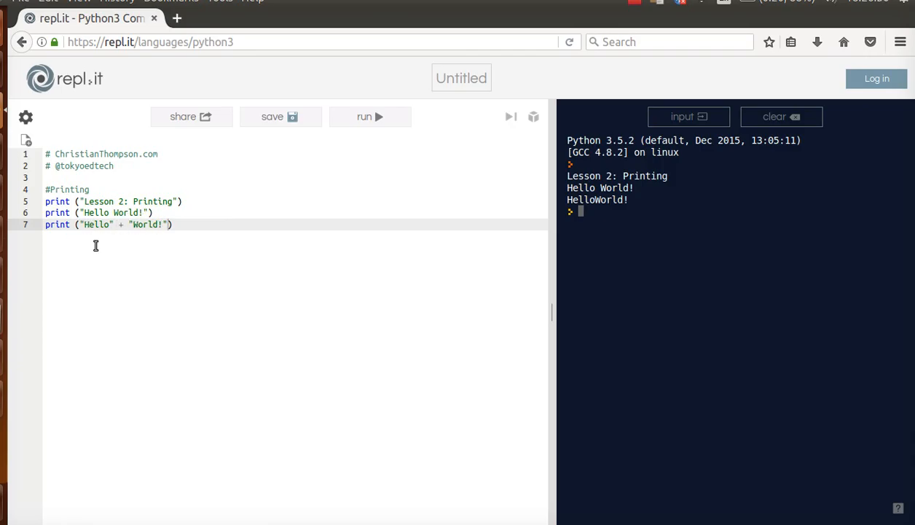
{"action": "mouse_move", "coordinate": [129, 234]}
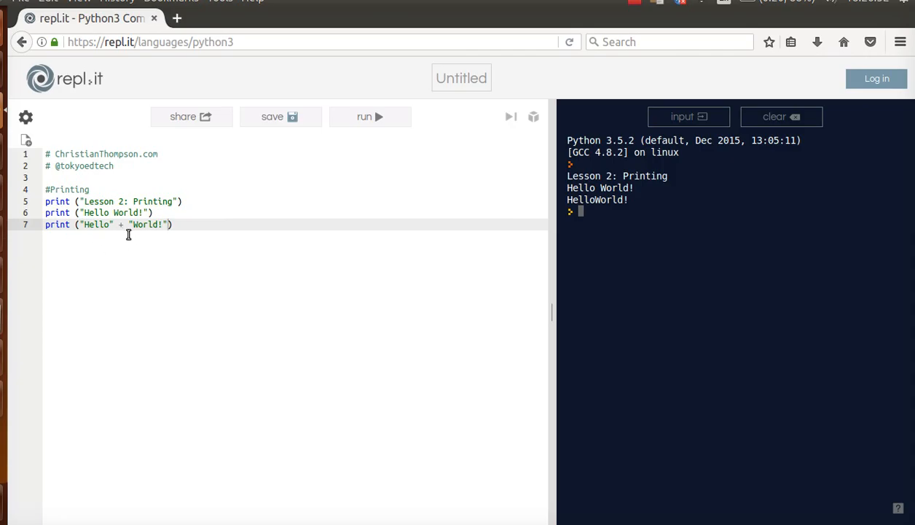
{"action": "mouse_move", "coordinate": [108, 225]}
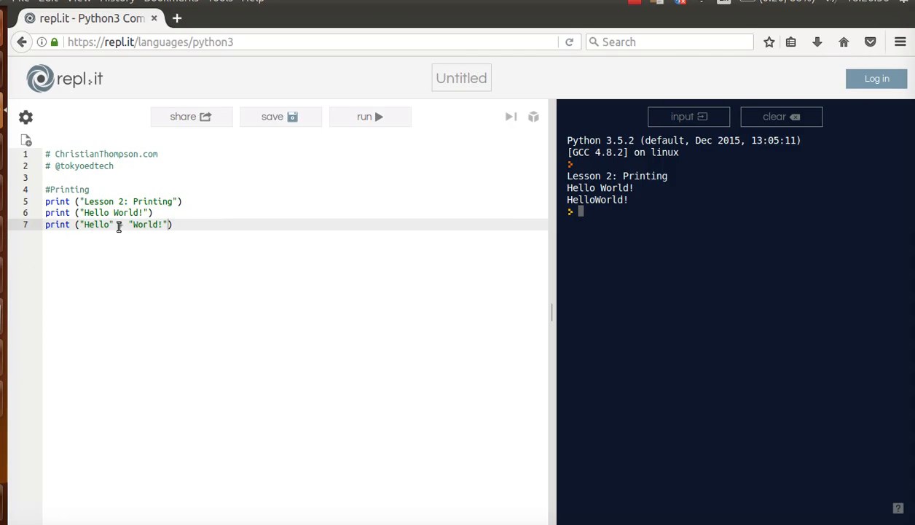
- Rerun with a space so Hello World! prints, then start adding a third + string
{"action": "type", "text": "+"}
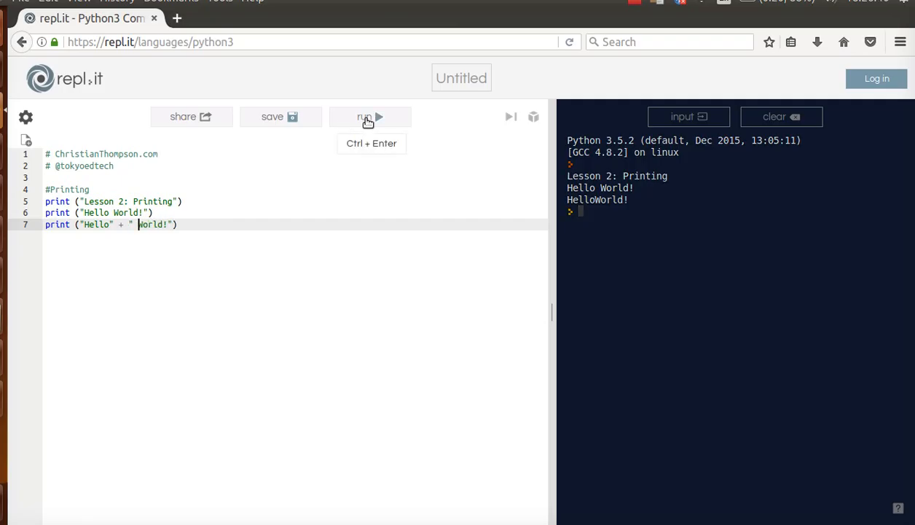
{"action": "left_click", "coordinate": [371, 116]}
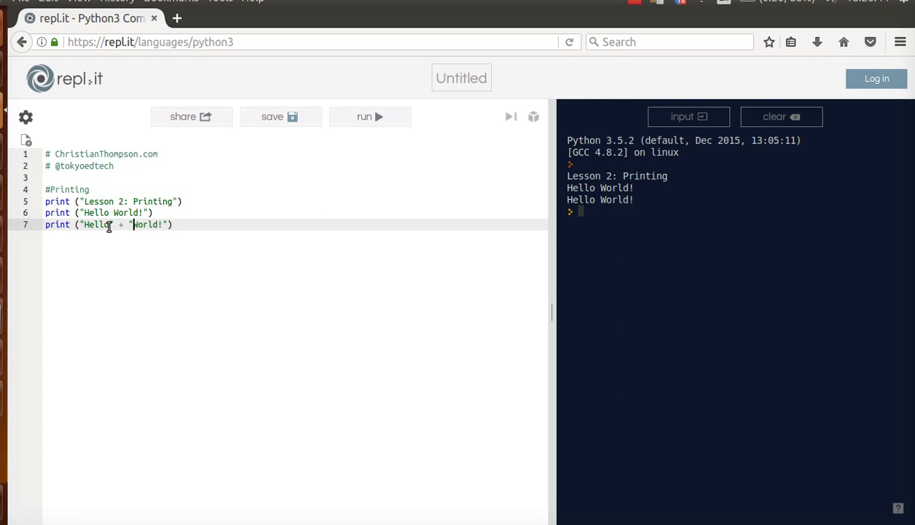
{"action": "left_click", "coordinate": [370, 116]}
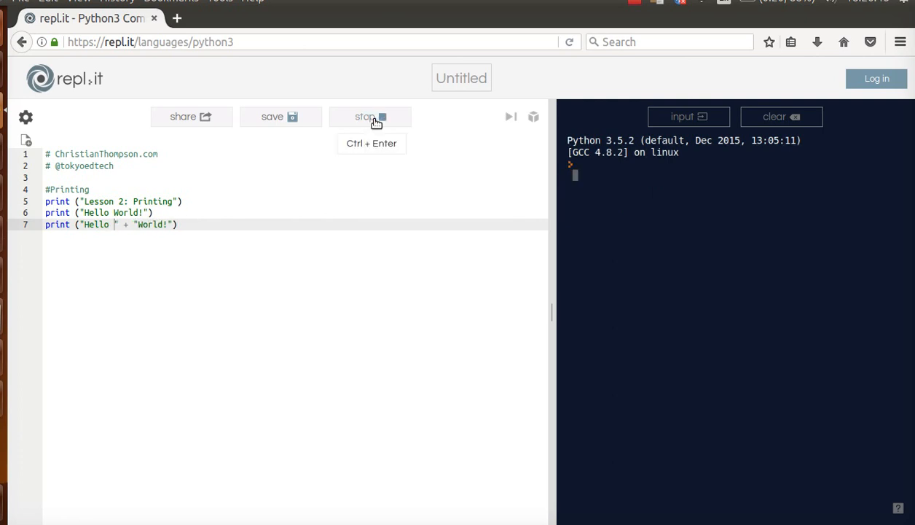
{"action": "left_click", "coordinate": [371, 117]}
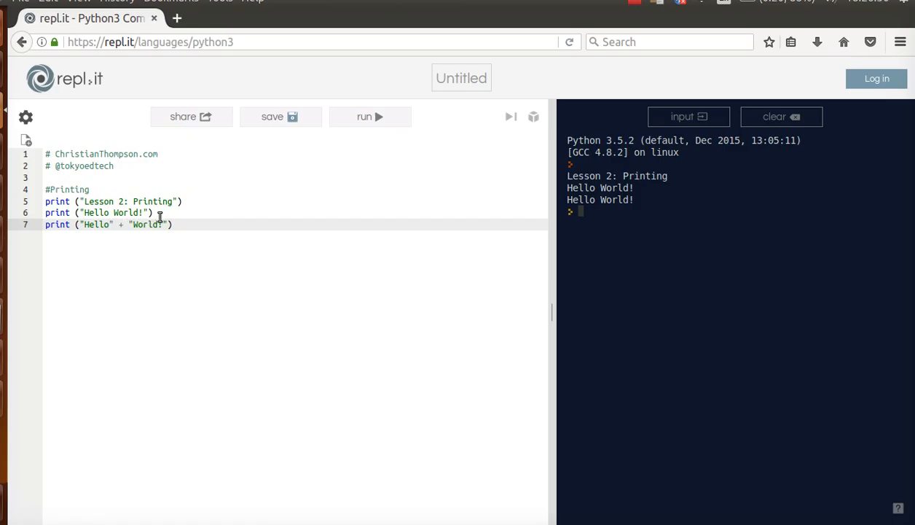
{"action": "type", "text": "+ \""}
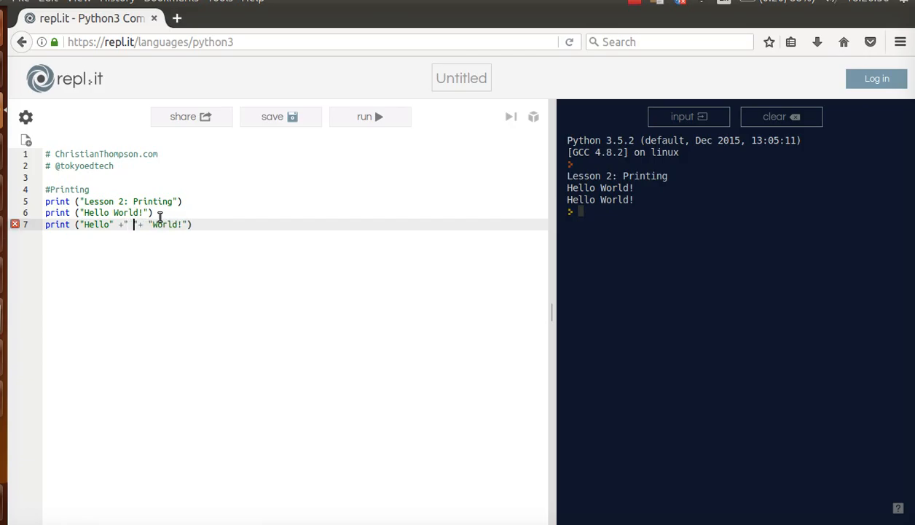
{"action": "mouse_move", "coordinate": [370, 116]}
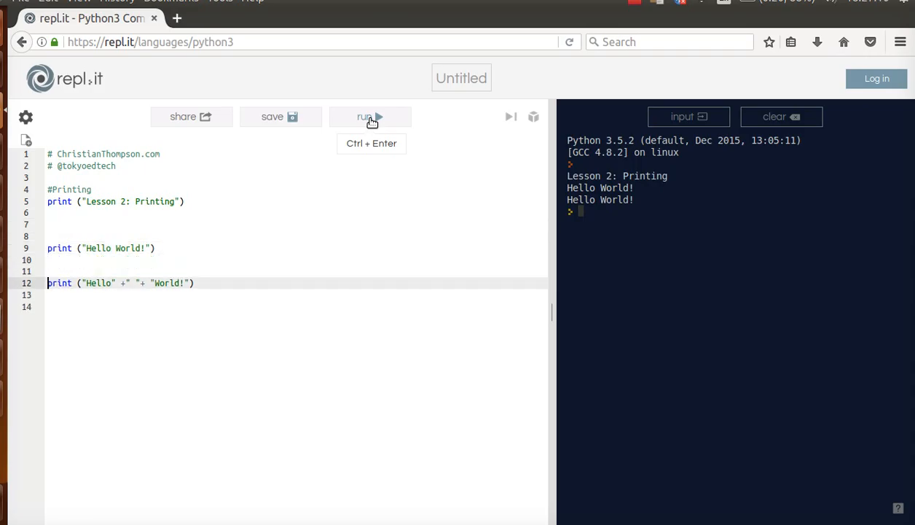
- Rerun the script to confirm 'Hello World!', then delete the extra blank lines between prints
{"action": "left_click", "coordinate": [368, 116]}
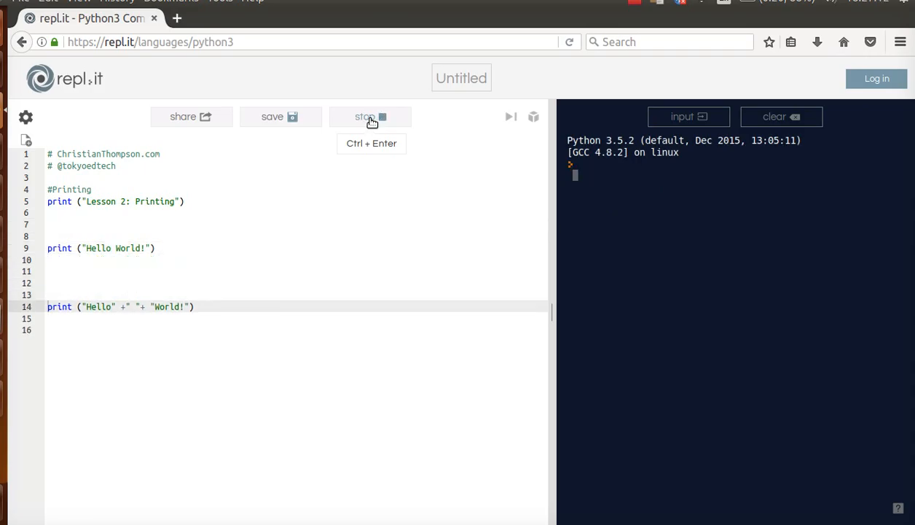
{"action": "left_click", "coordinate": [370, 117]}
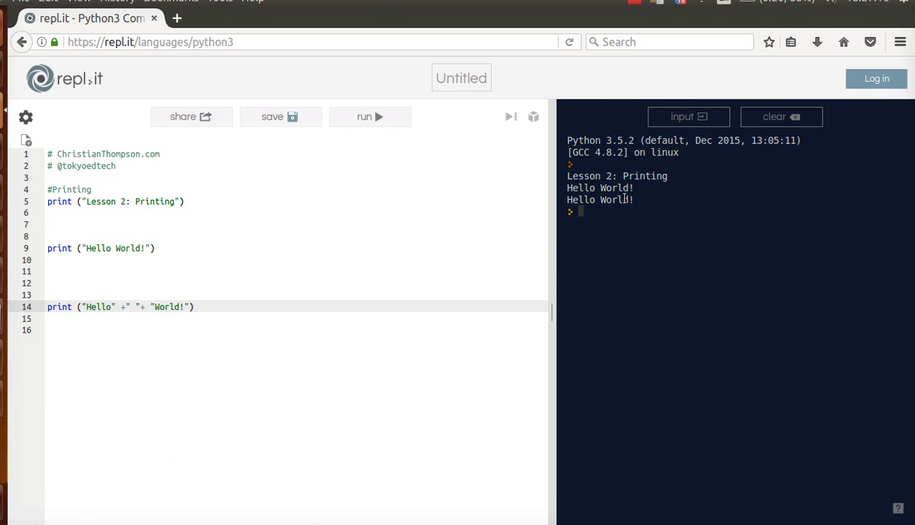
{"action": "mouse_move", "coordinate": [44, 162]}
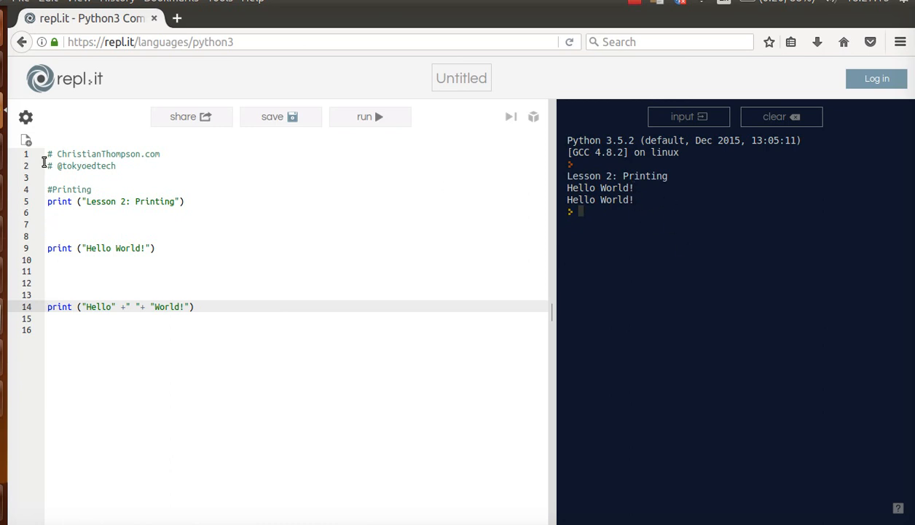
{"action": "mouse_move", "coordinate": [408, 202]}
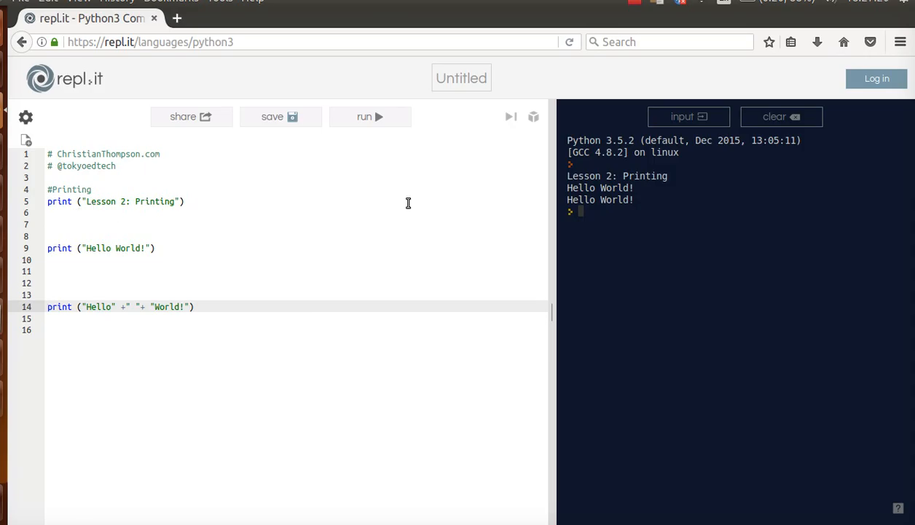
{"action": "left_click", "coordinate": [136, 236]}
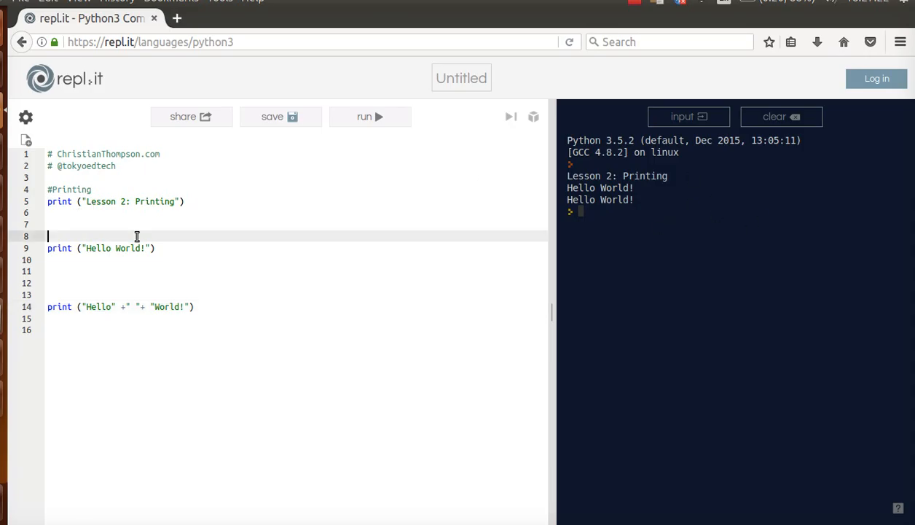
{"action": "key", "text": "Backspace"}
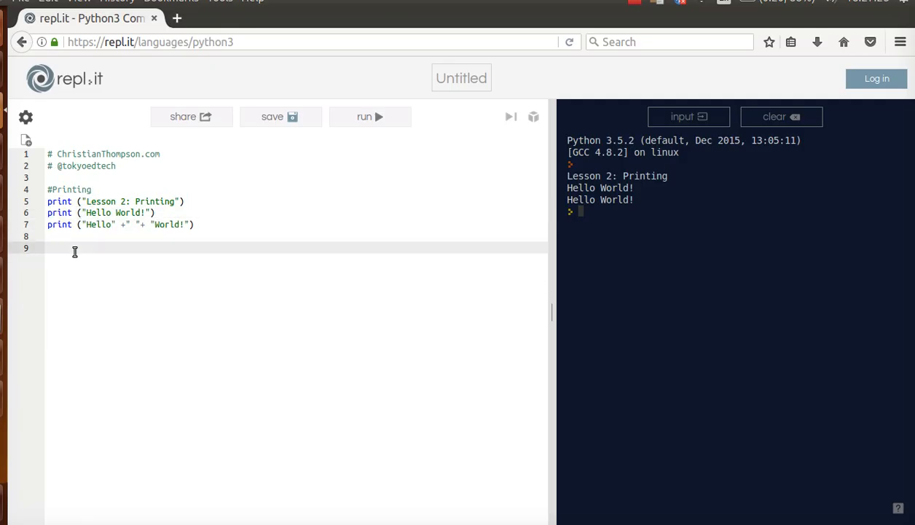
- Add print(2) and run it so the console shows the integer 2
{"action": "type", "text": "print ()"}
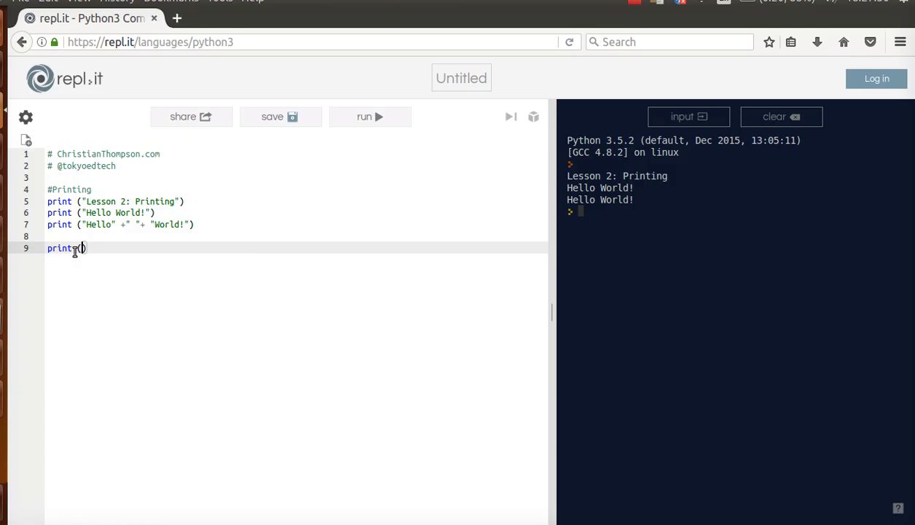
{"action": "type", "text": "2"}
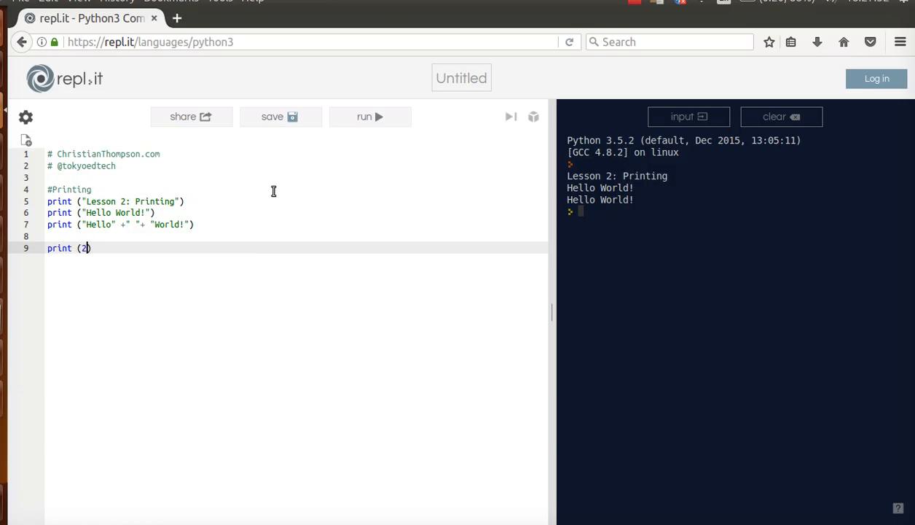
{"action": "left_click", "coordinate": [369, 116]}
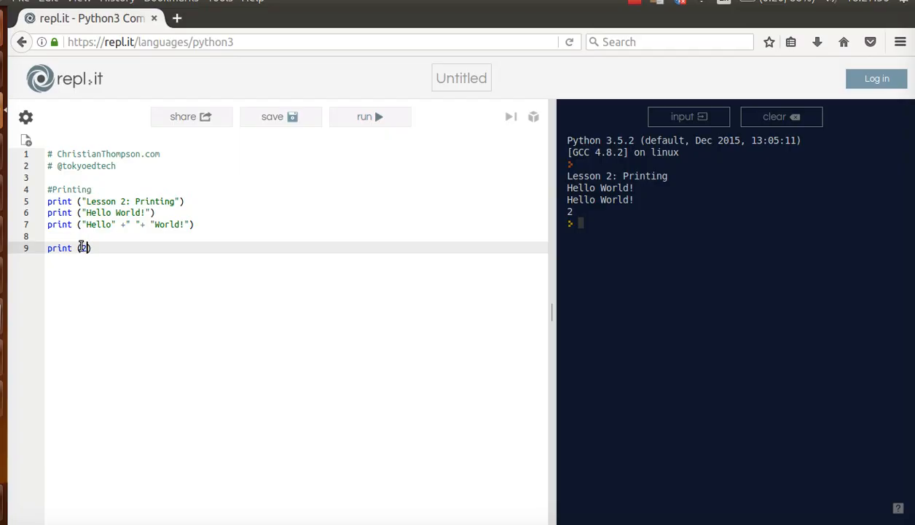
- Add print("2") and run it so the console shows 2 again
{"action": "type", "text": "(2)"}
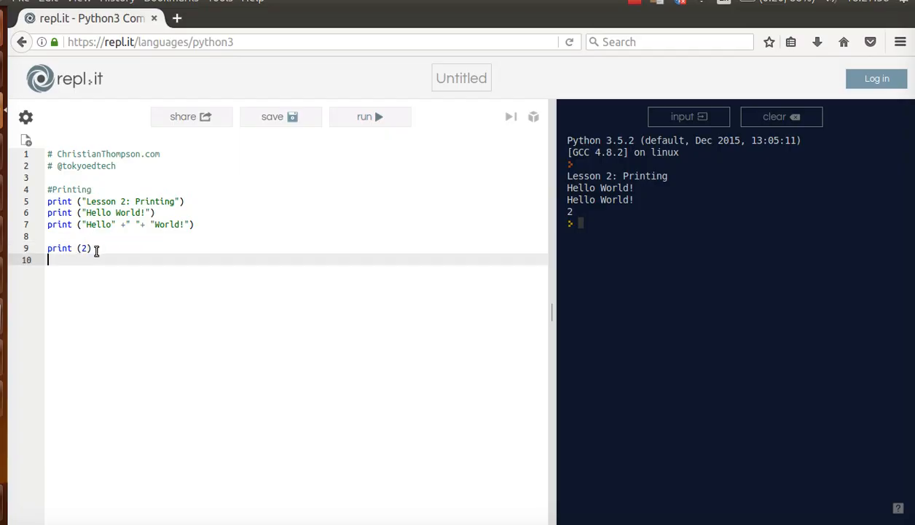
{"action": "type", "text": "print (\"\")"}
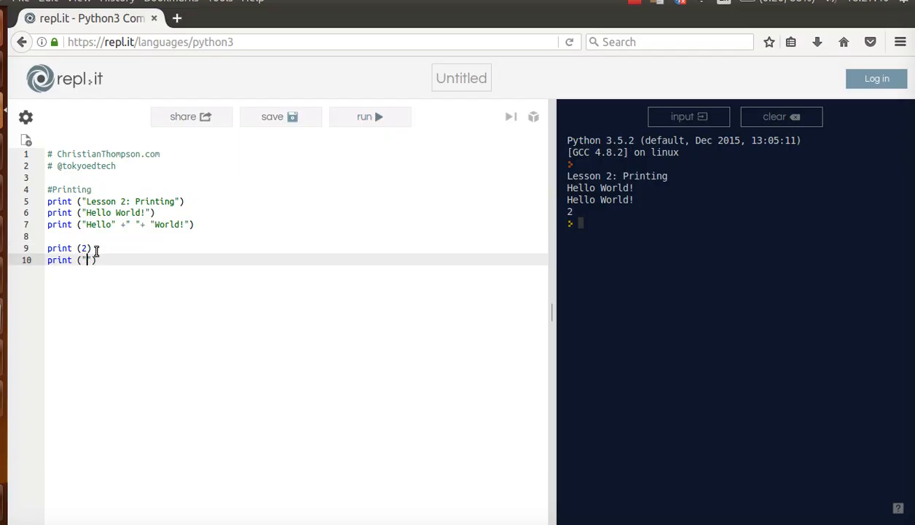
{"action": "type", "text": "2"}
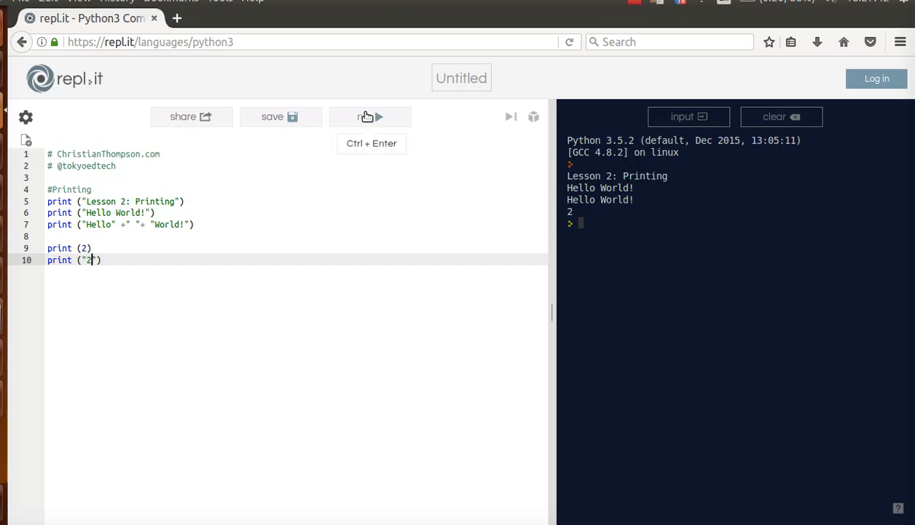
{"action": "left_click", "coordinate": [369, 116]}
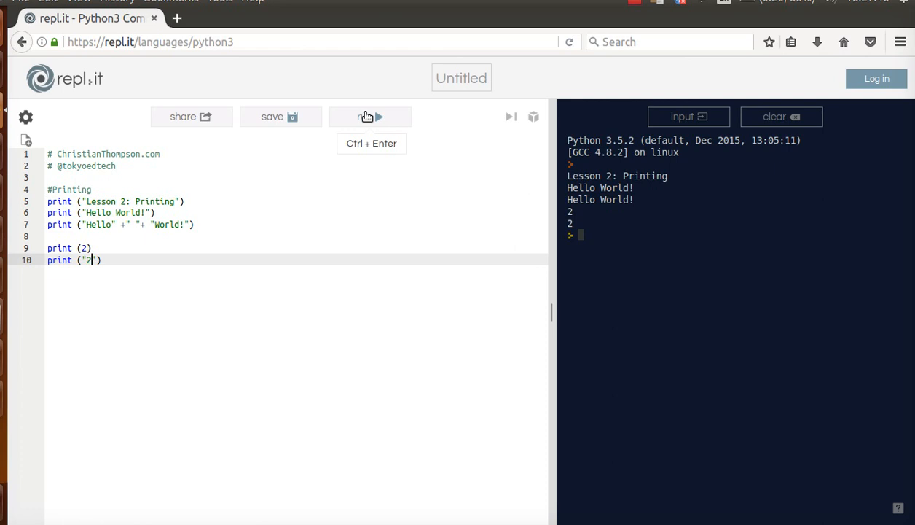
{"action": "type", "text": "print"}
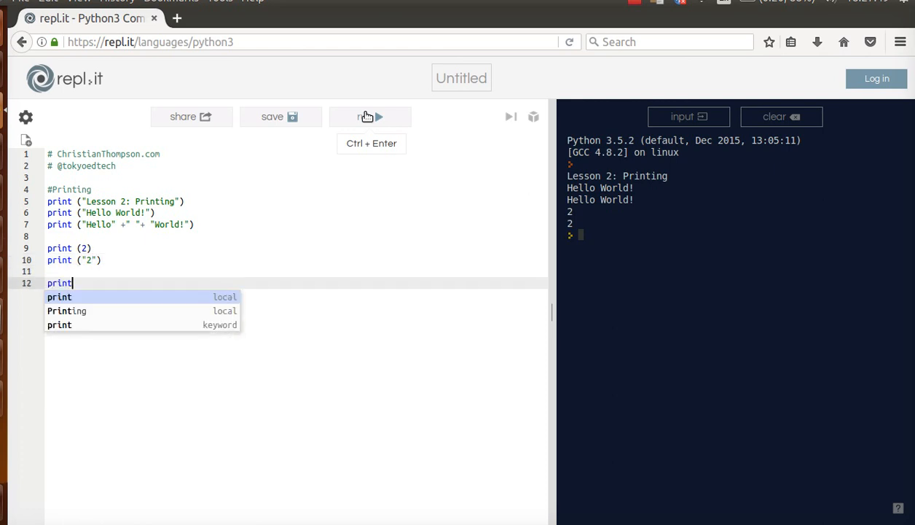
- Add print(2.0) and print("2.0") and run, printing 2.0 twice
{"action": "type", "text": "("}
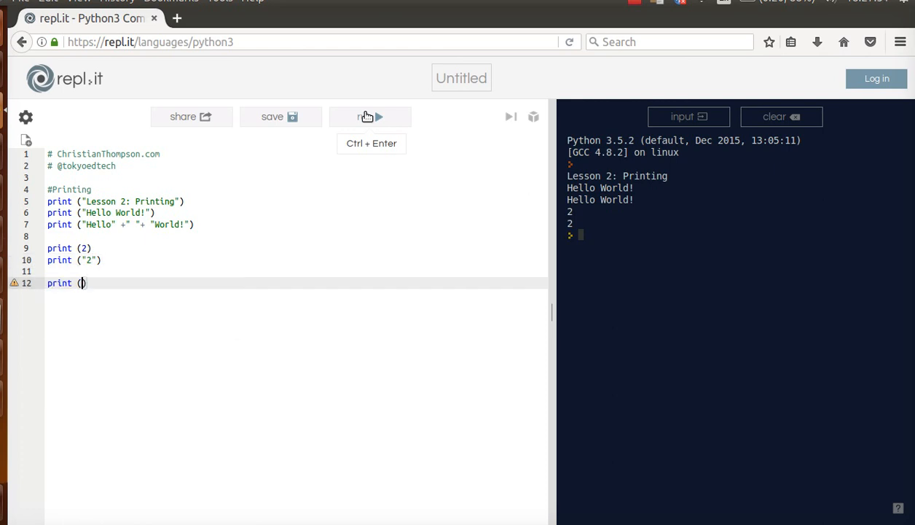
{"action": "type", "text": "2.0"}
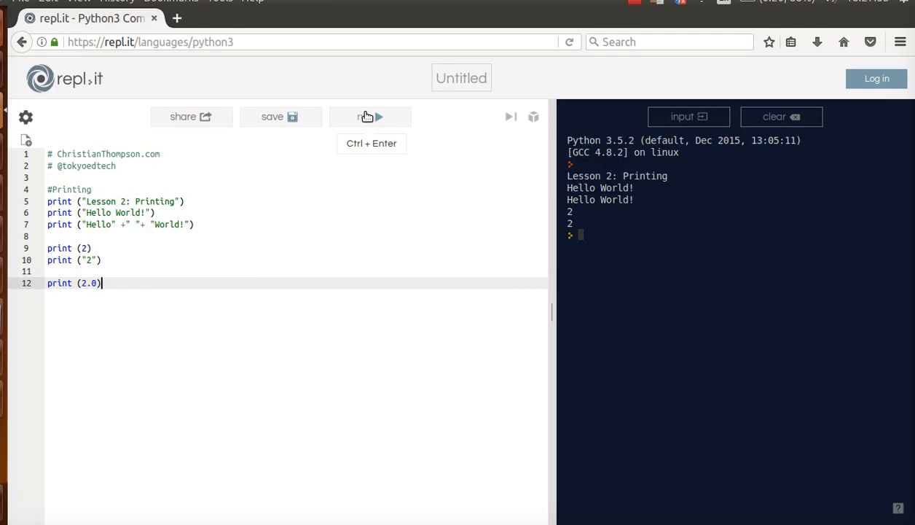
{"action": "type", "text": "p"}
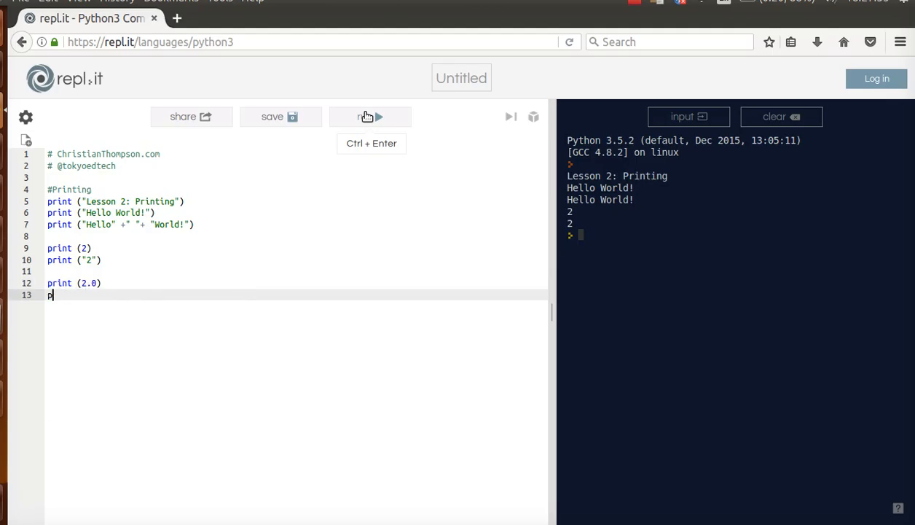
{"action": "type", "text": "rint (\"\")"}
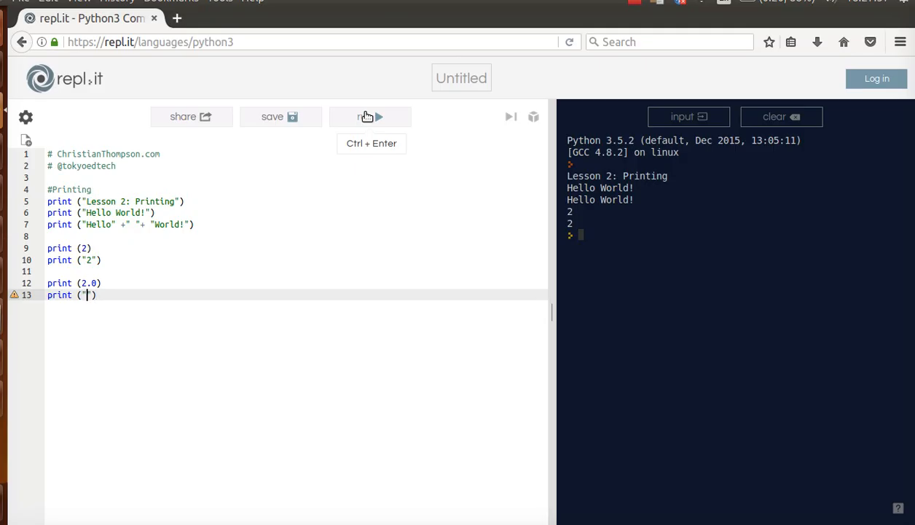
{"action": "type", "text": "2.0"}
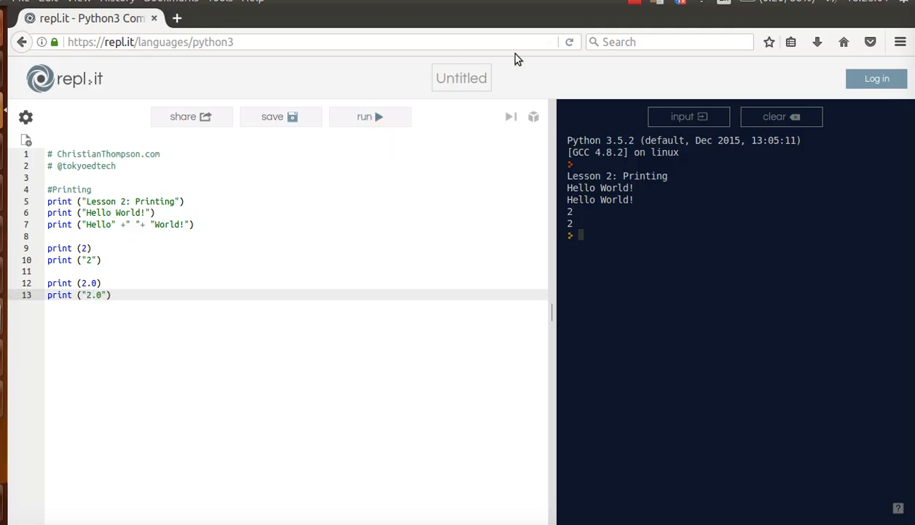
{"action": "left_click", "coordinate": [369, 116]}
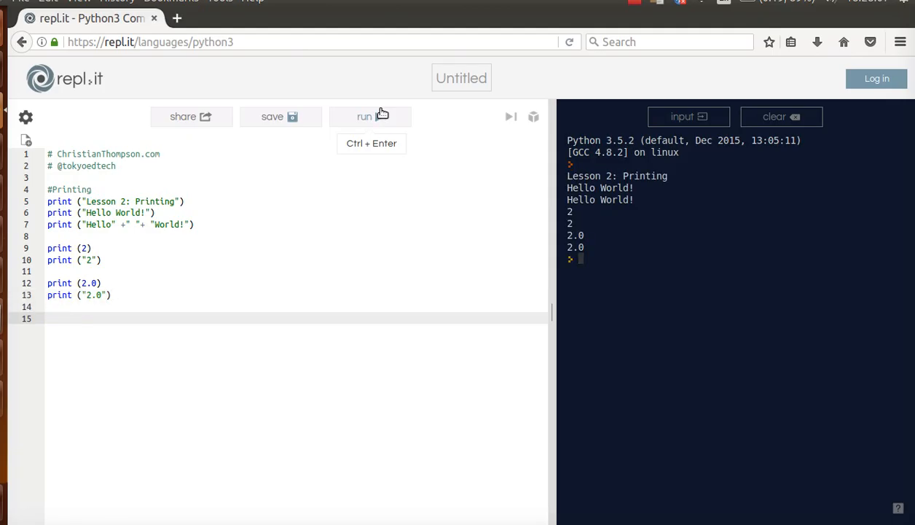
- Add print(2+2) and run it so the console prints 4
{"action": "type", "text": "print (2"}
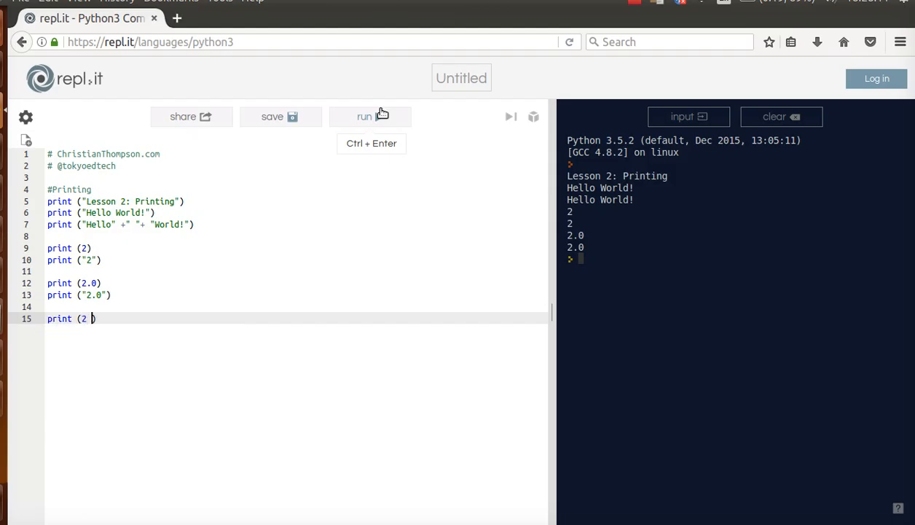
{"action": "key", "text": "BackSpace"}
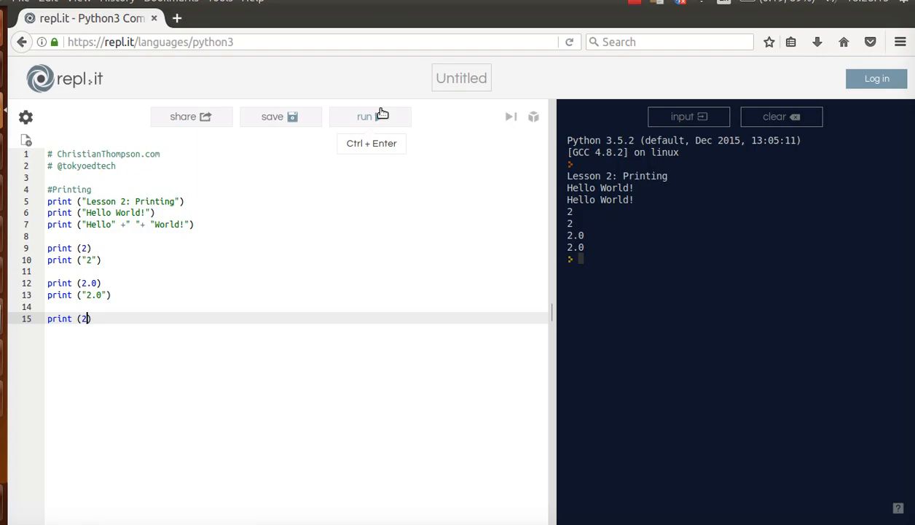
{"action": "type", "text": "+2"}
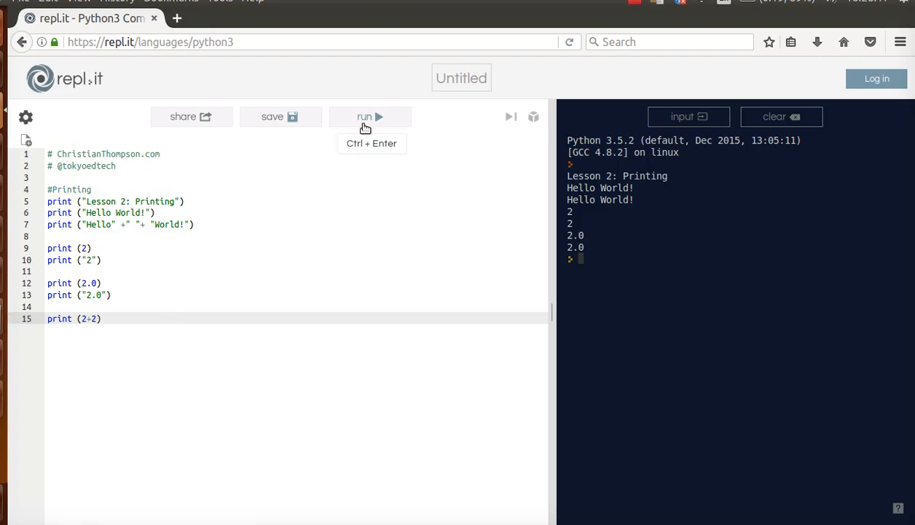
{"action": "left_click", "coordinate": [370, 116]}
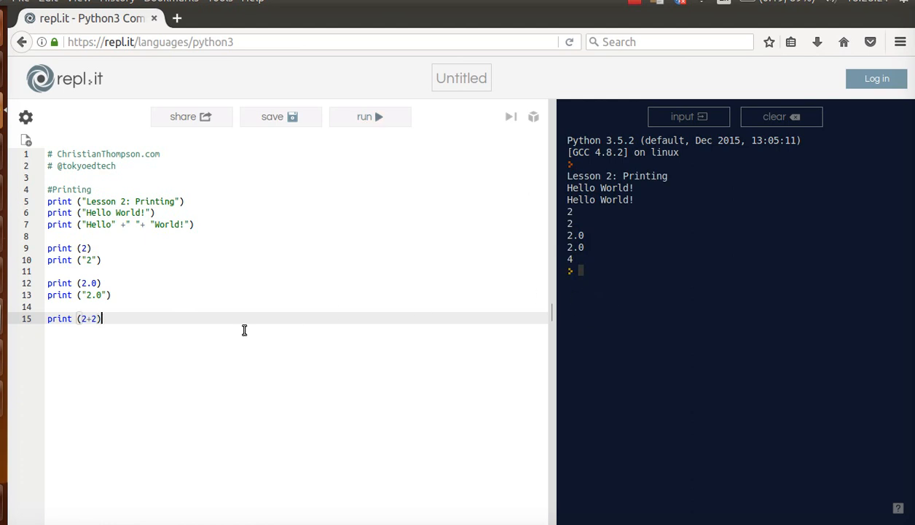
- Add print("2+2") beneath it and rerun so the console prints 2+2
{"action": "type", "text": "print (\""}
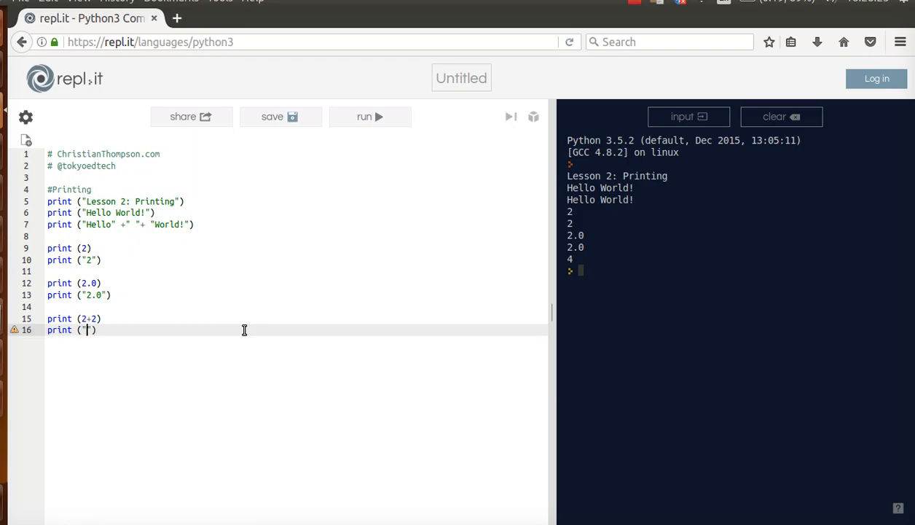
{"action": "type", "text": "2+2"}
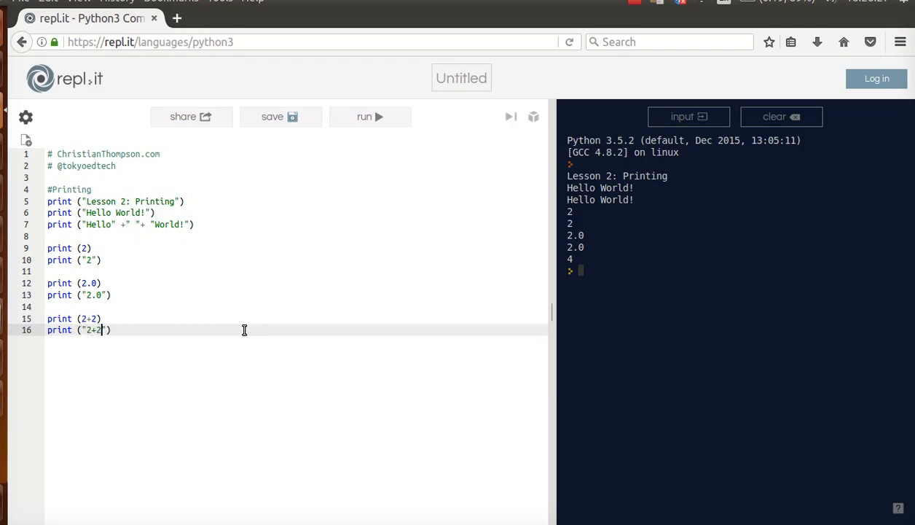
{"action": "mouse_move", "coordinate": [553, 220]}
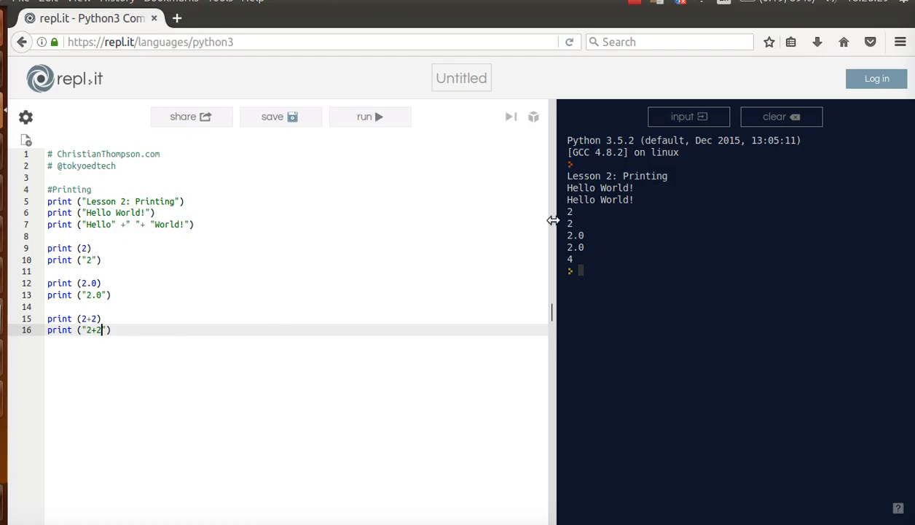
{"action": "left_click", "coordinate": [370, 117]}
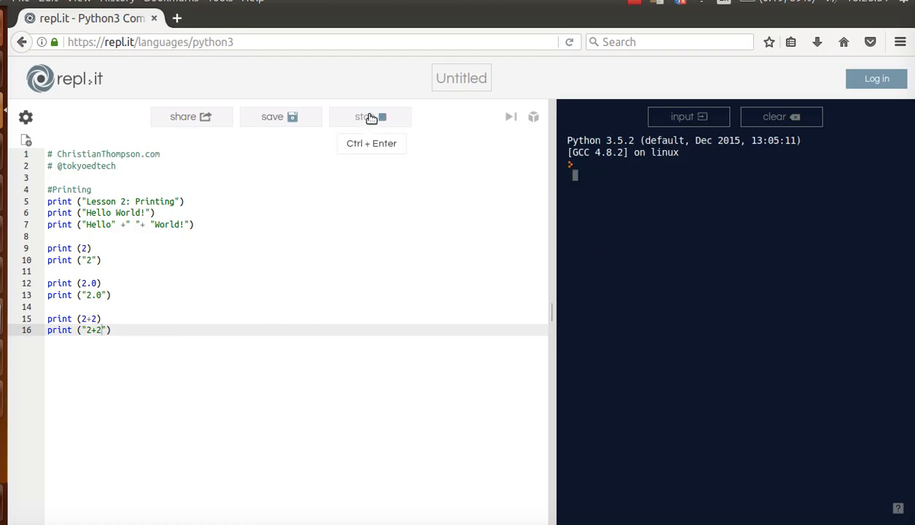
{"action": "left_click", "coordinate": [370, 117]}
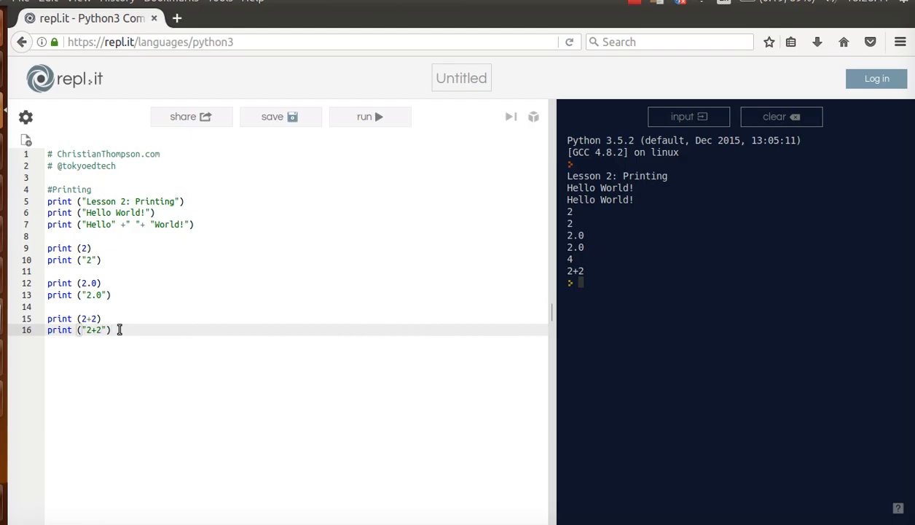
- Add print("2" + "2") on line 17 and run it, printing 22
{"action": "type", "text": "print"}
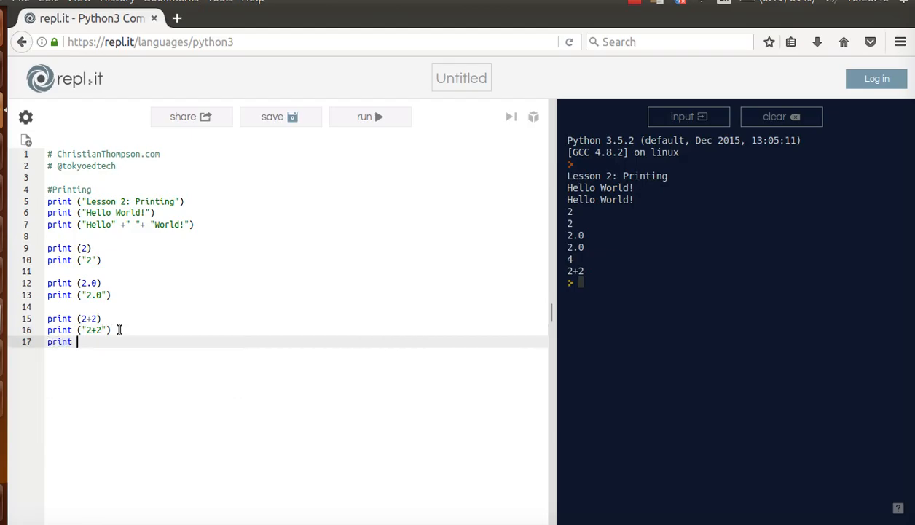
{"action": "type", "text": "(\"2\" + \"2"}
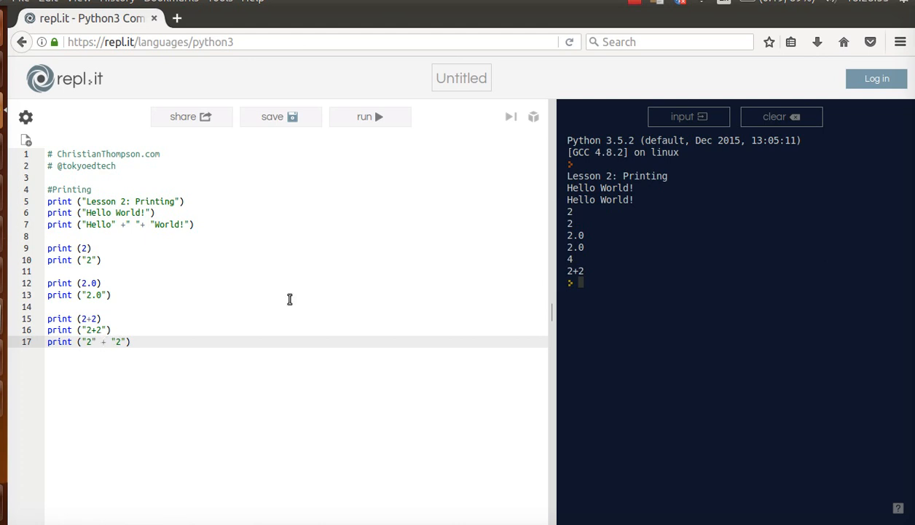
{"action": "left_click", "coordinate": [370, 116]}
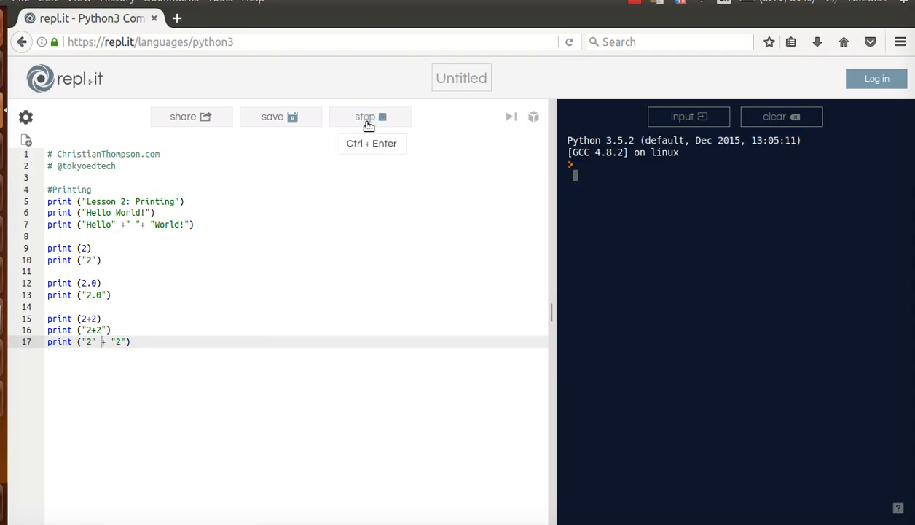
{"action": "left_click", "coordinate": [371, 116]}
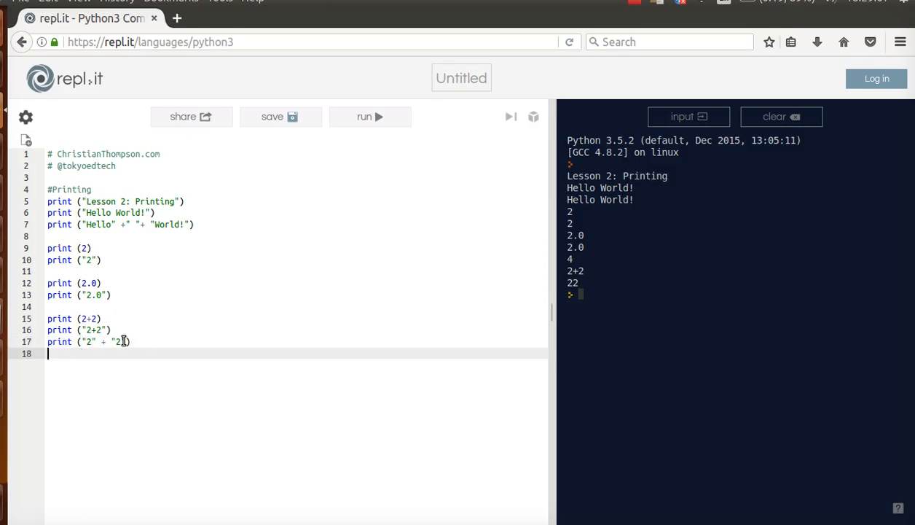
- Add print(2.0 + 2.0) and print("2.0 + 2.0") on lines 19–20
{"action": "type", "text": "print ()"}
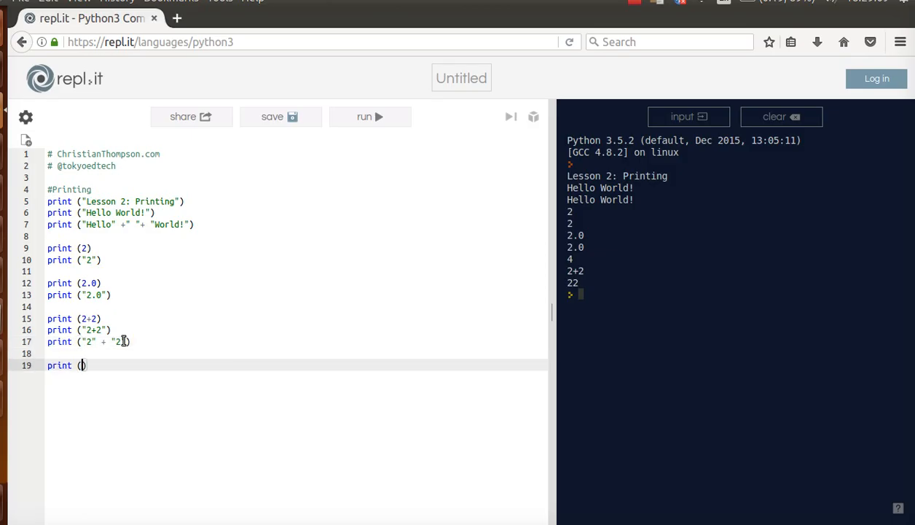
{"action": "type", "text": "2.0 + 2.0"}
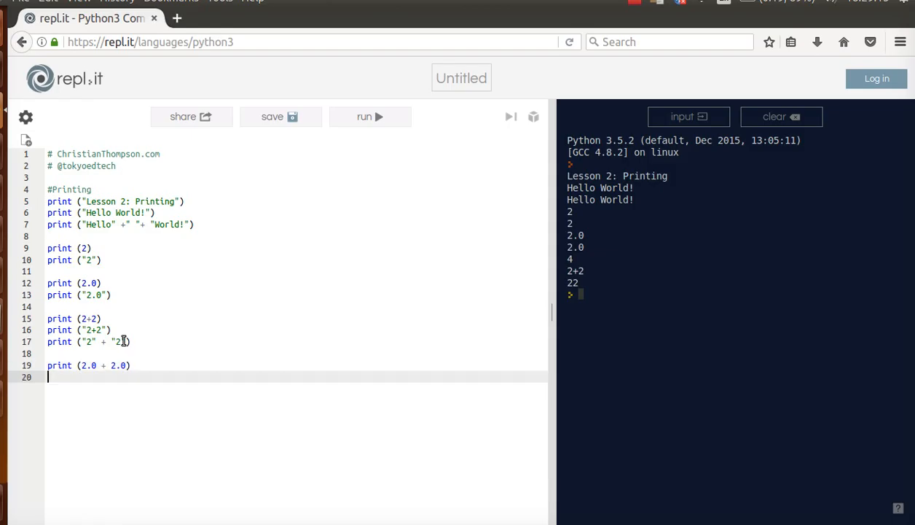
{"action": "type", "text": "print"}
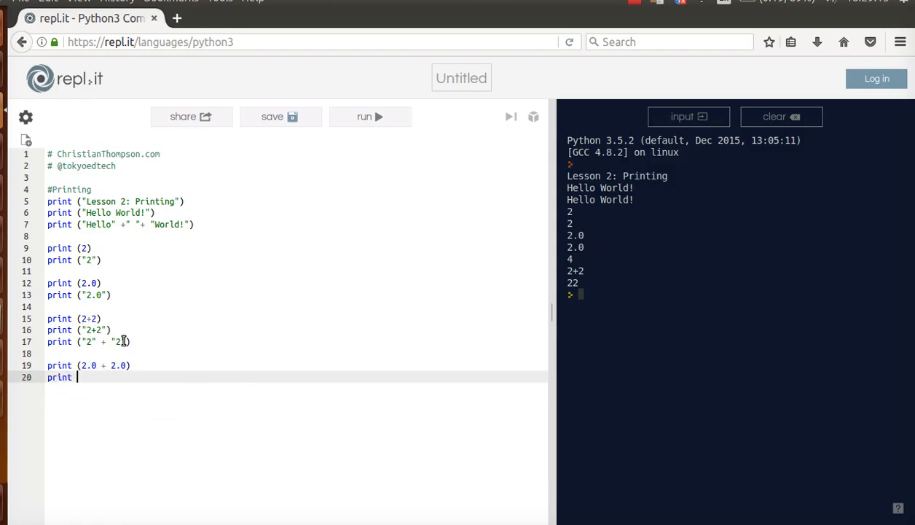
{"action": "type", "text": "\"t)"}
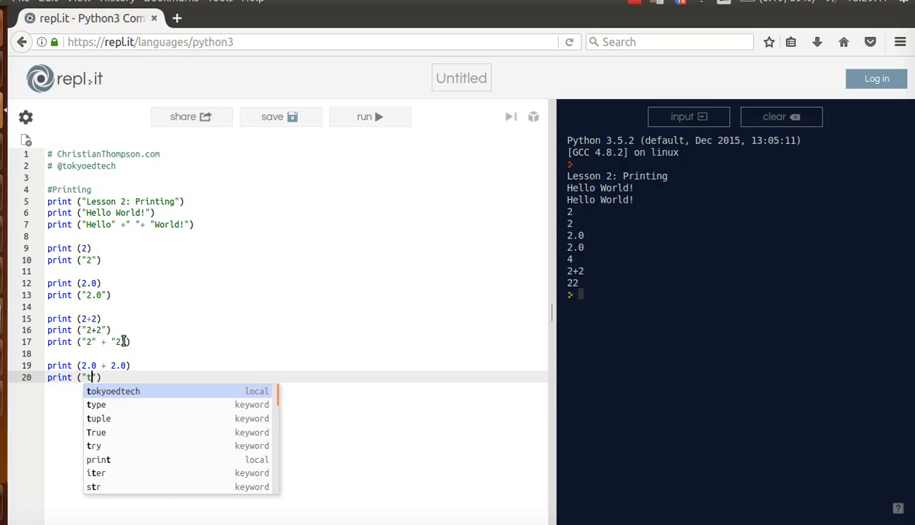
{"action": "type", "text": "2.0 + 2.0"}
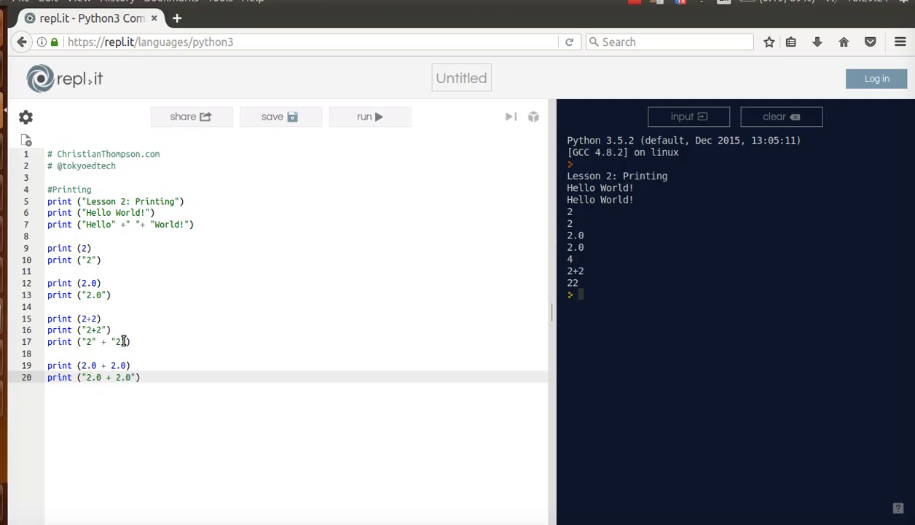
- Add print("2.0" + "2.0") and run, showing 4.0, 2.0 + 2.0 and 2.02.0
{"action": "type", "text": "print"}
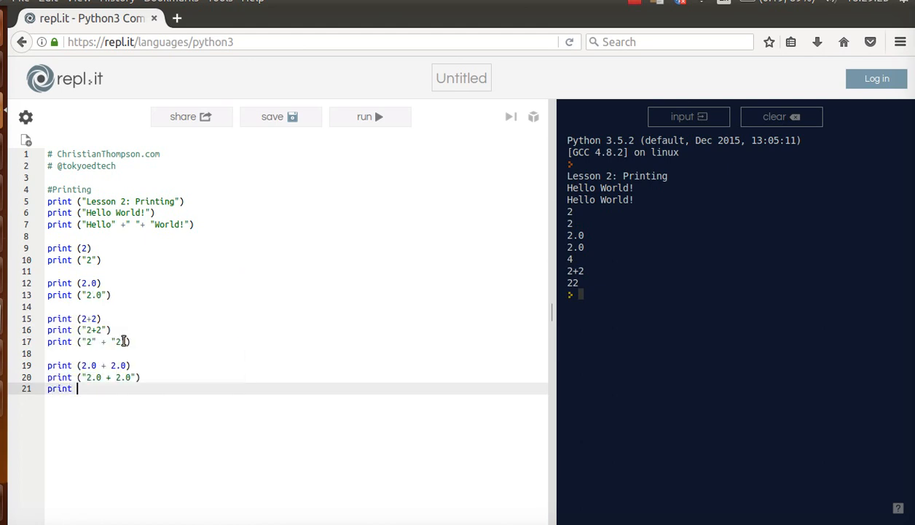
{"action": "type", "text": "(\"2\")"}
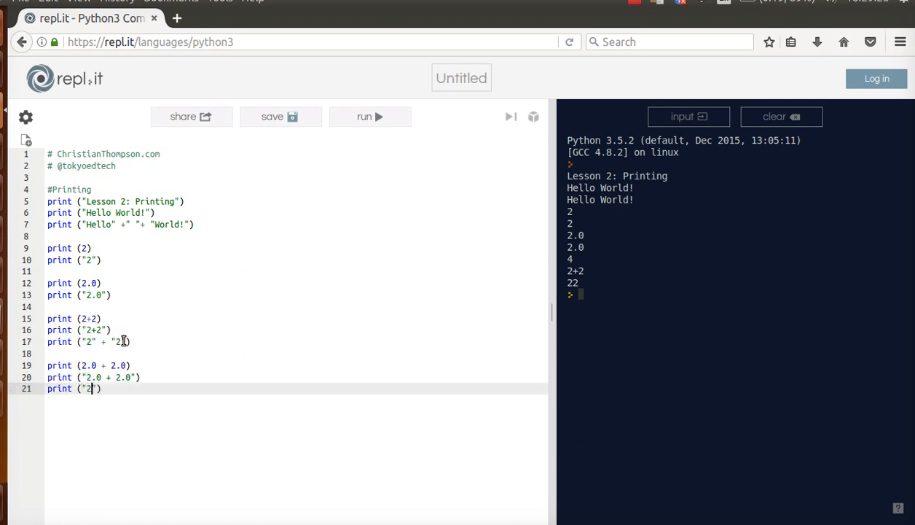
{"action": "type", "text": ".0\""}
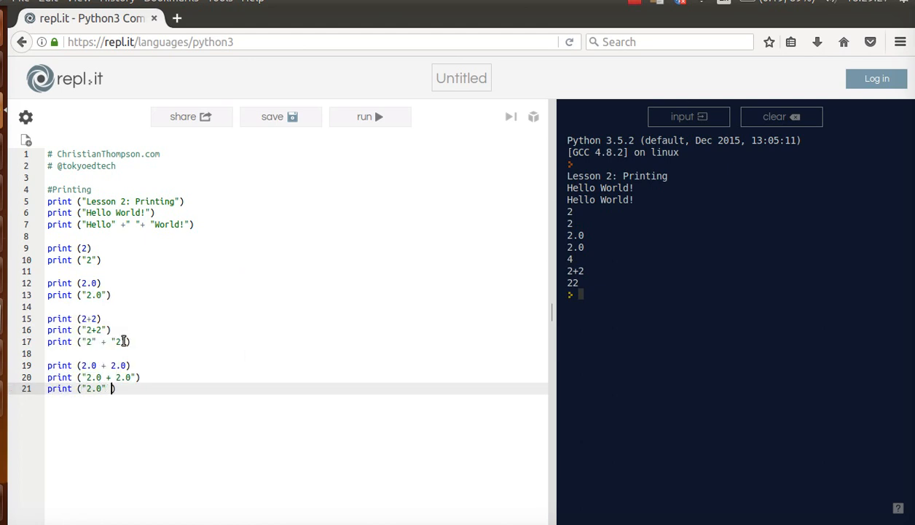
{"action": "type", "text": "+ \"2."}
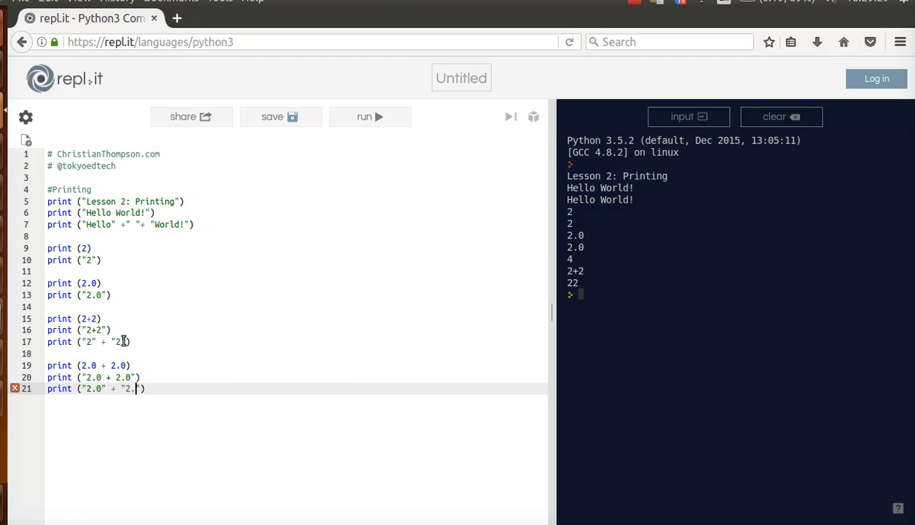
{"action": "type", "text": "0\")"}
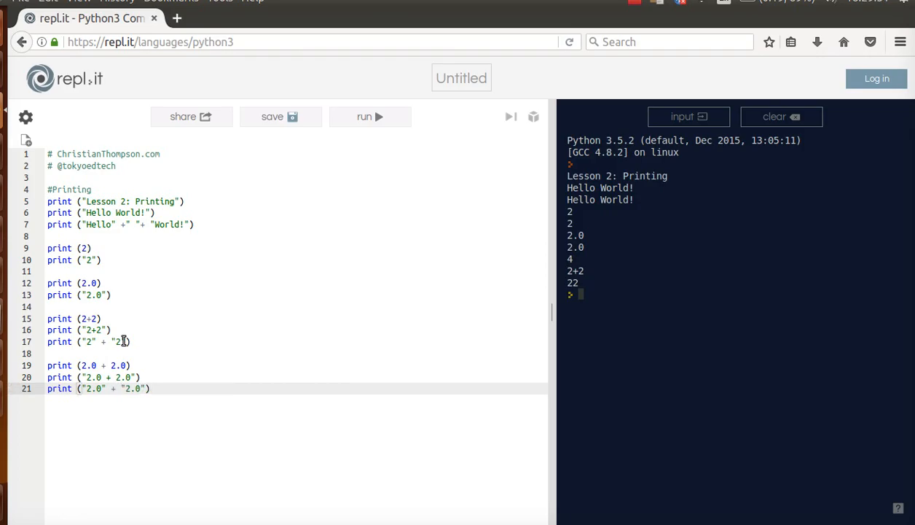
{"action": "left_click", "coordinate": [370, 116]}
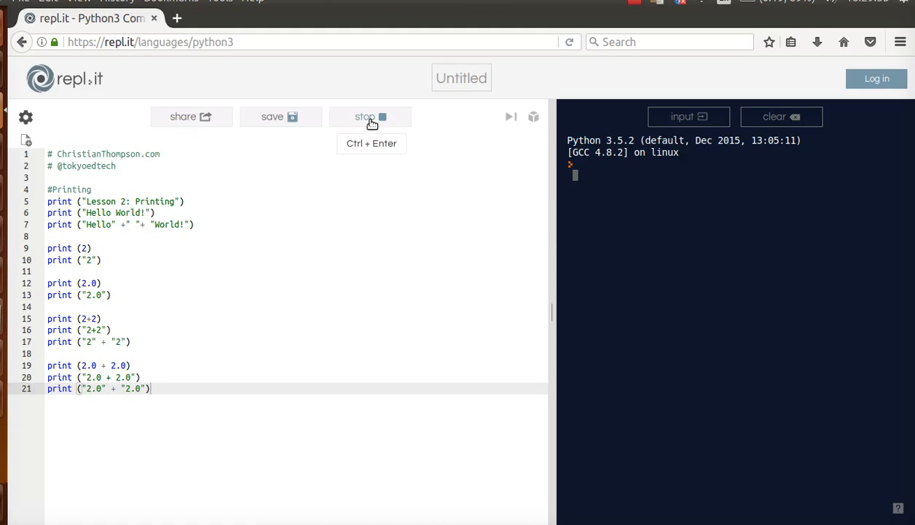
{"action": "left_click", "coordinate": [370, 116]}
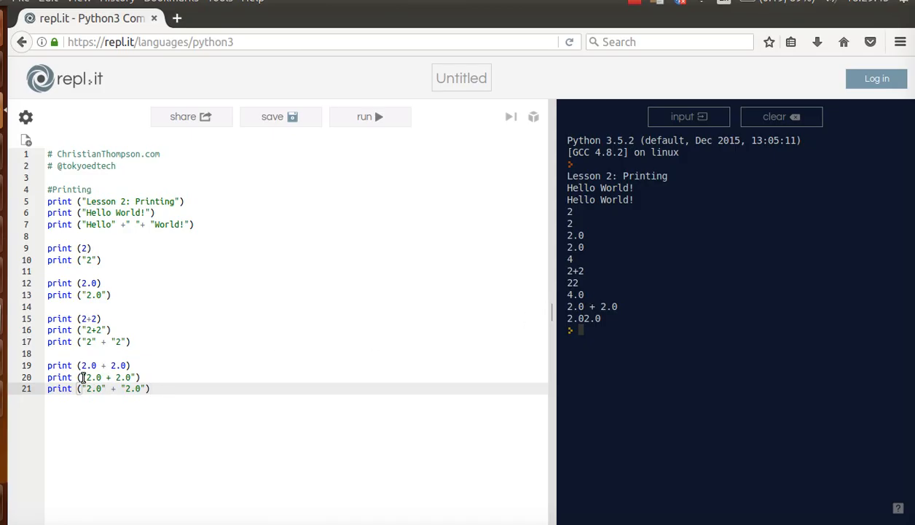
{"action": "mouse_move", "coordinate": [636, 308]}
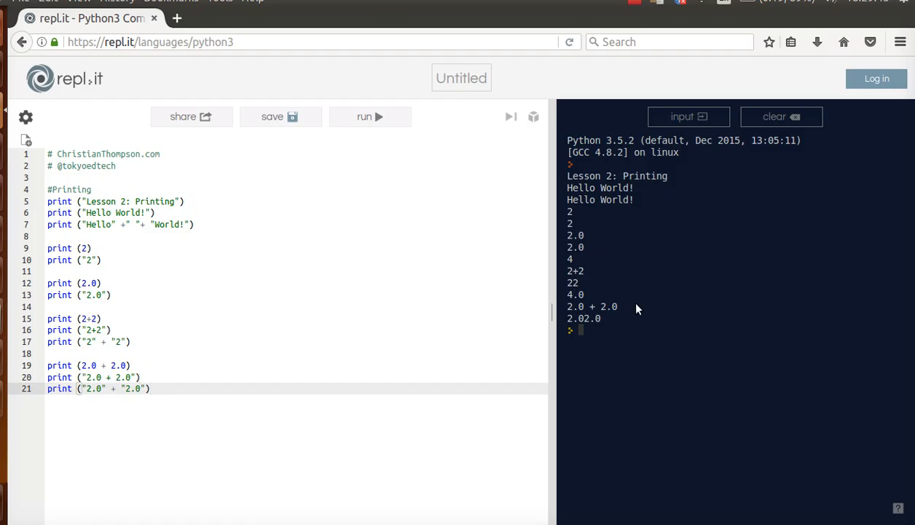
{"action": "mouse_move", "coordinate": [309, 373]}
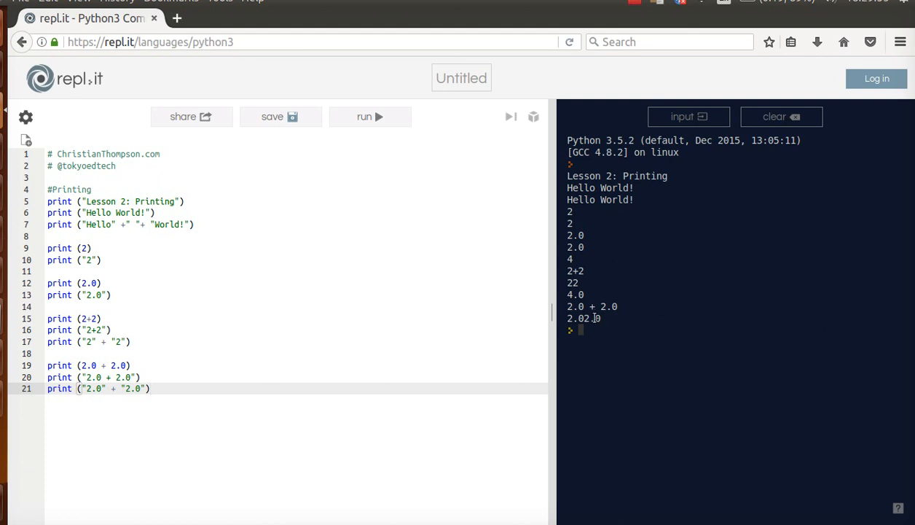
{"action": "mouse_move", "coordinate": [213, 391]}
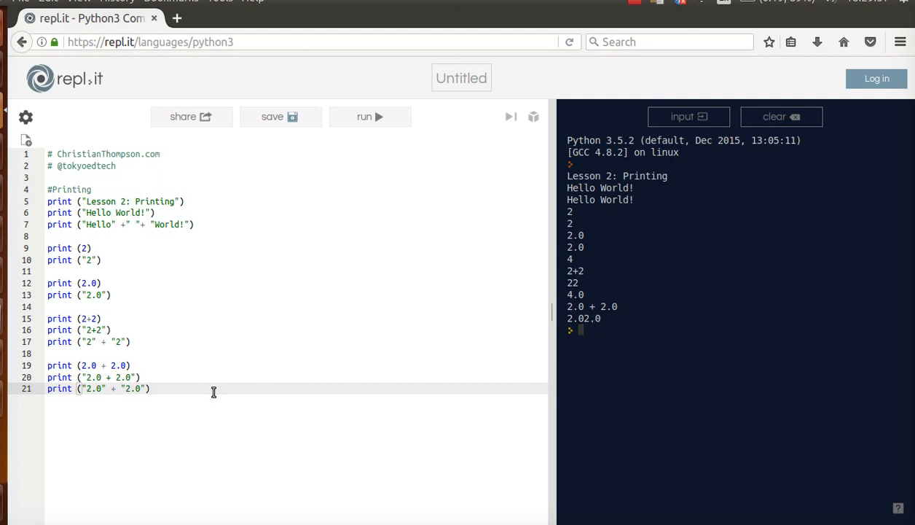
- Add blank lines 22 and 23 after the last print statement
{"action": "key", "text": "enter"}
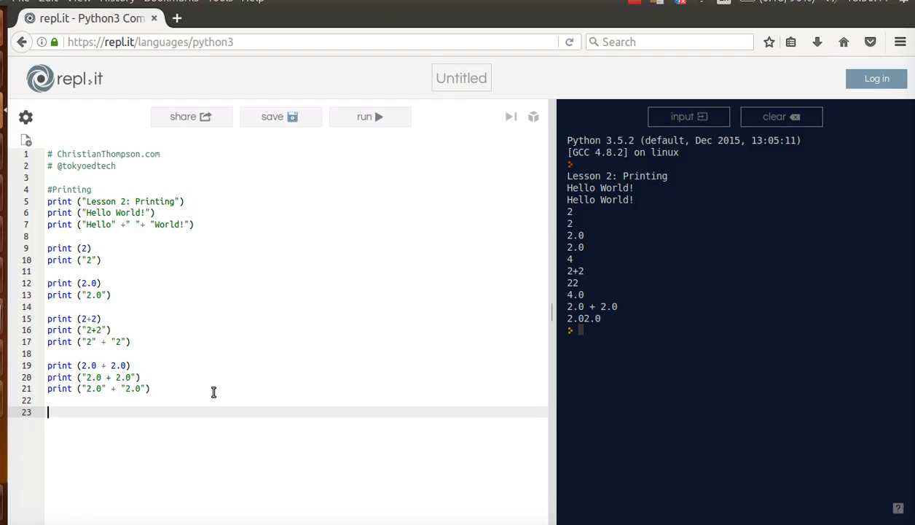
{"action": "mouse_move", "coordinate": [306, 286]}
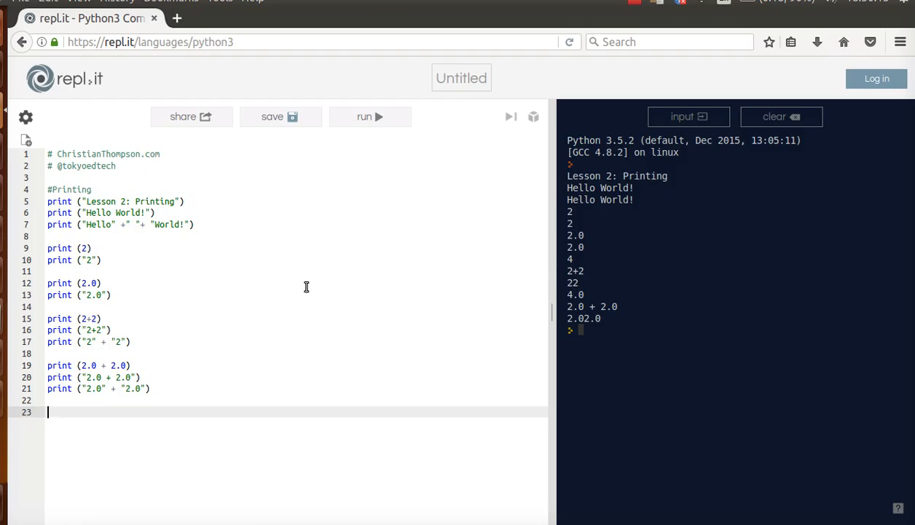